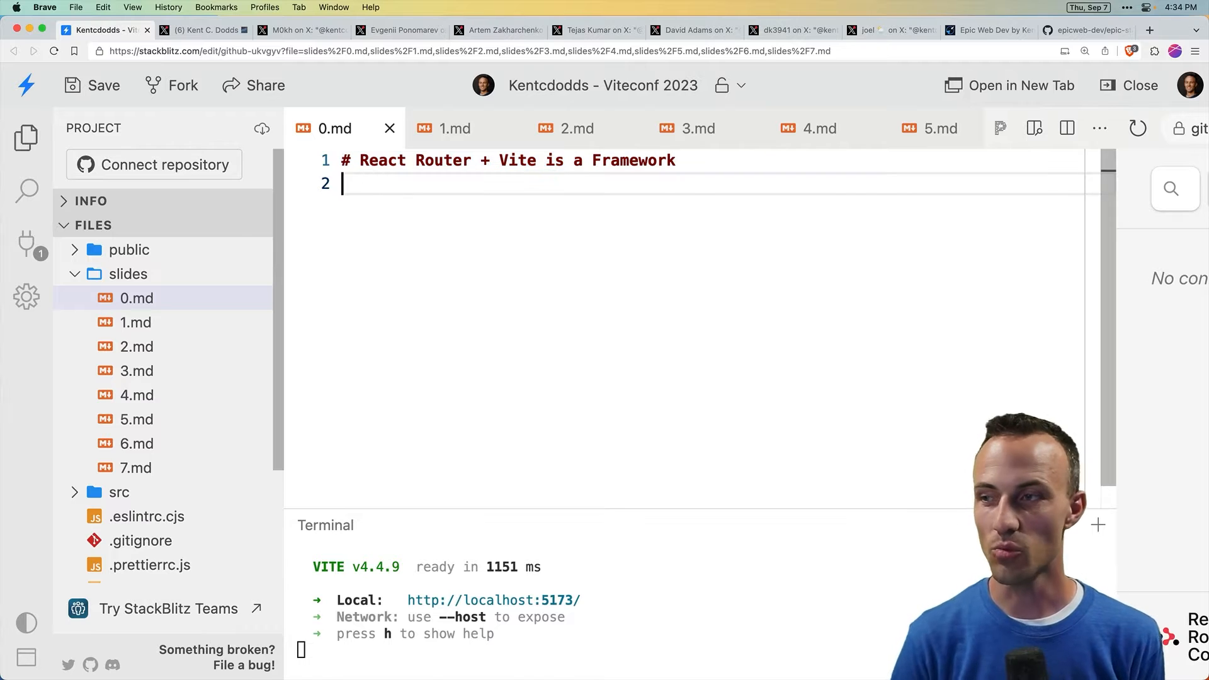
Step: Visit the Epic Web Dev site, return to the title slide, then show the 'What is a framework?' slide and its library-versus-framework tweet
left_click(987, 31)
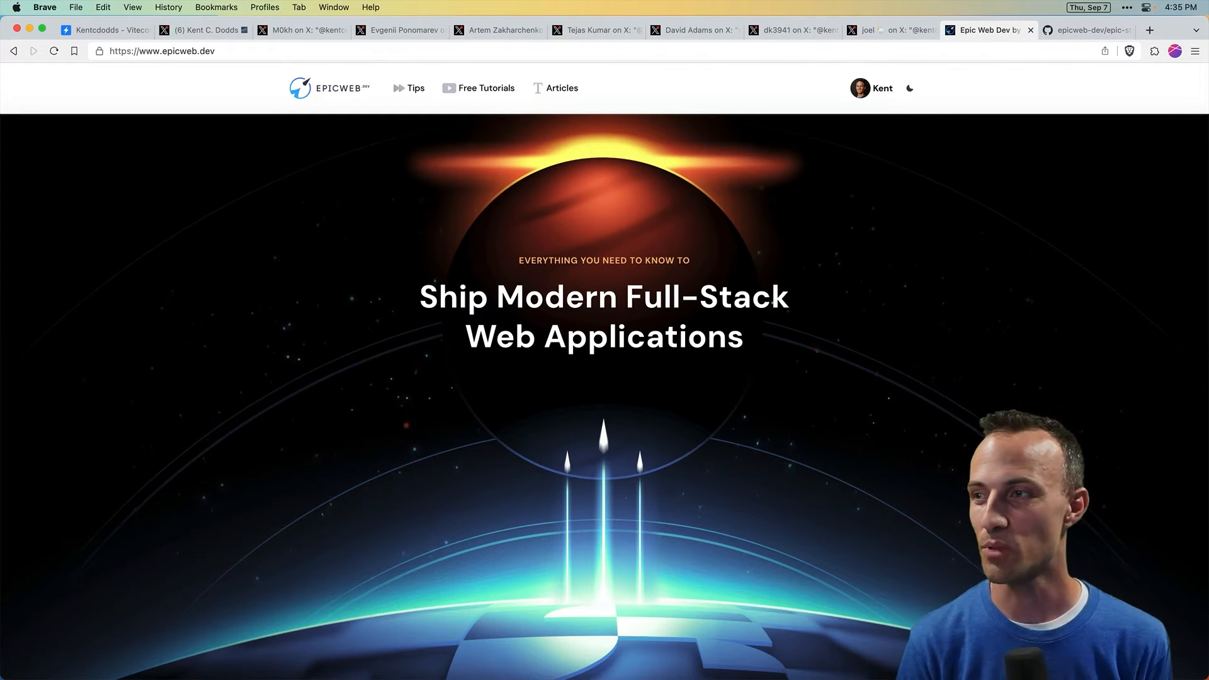
left_click(105, 30)
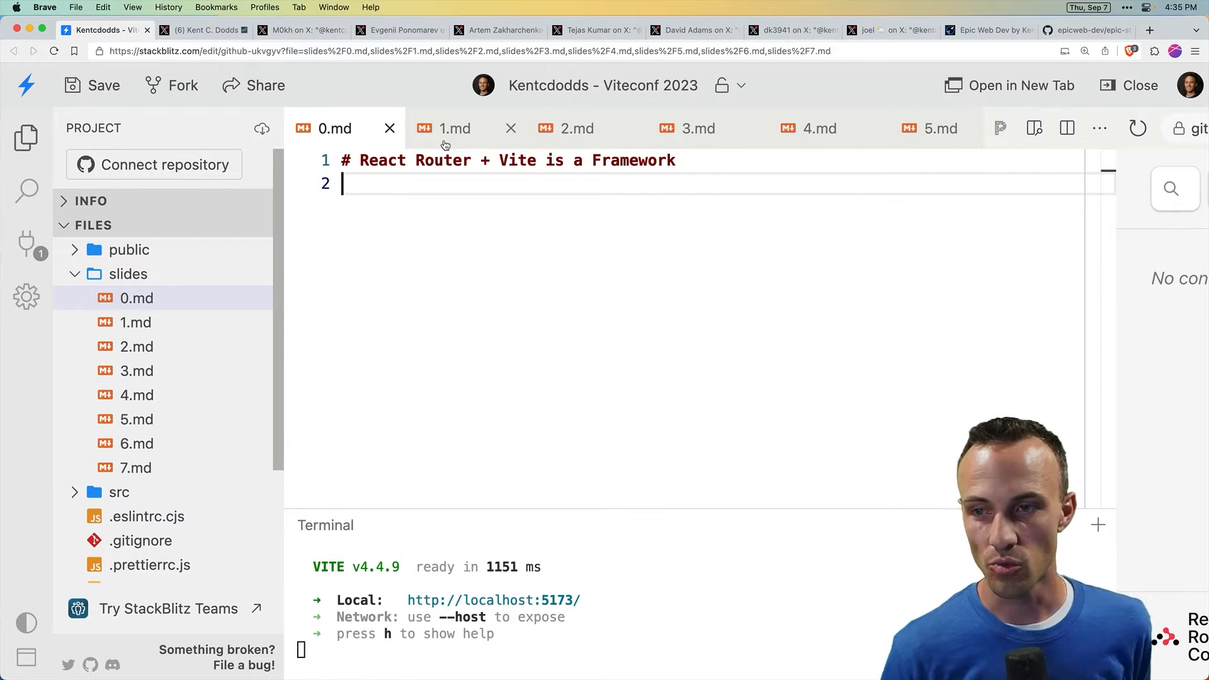
left_click(455, 128)
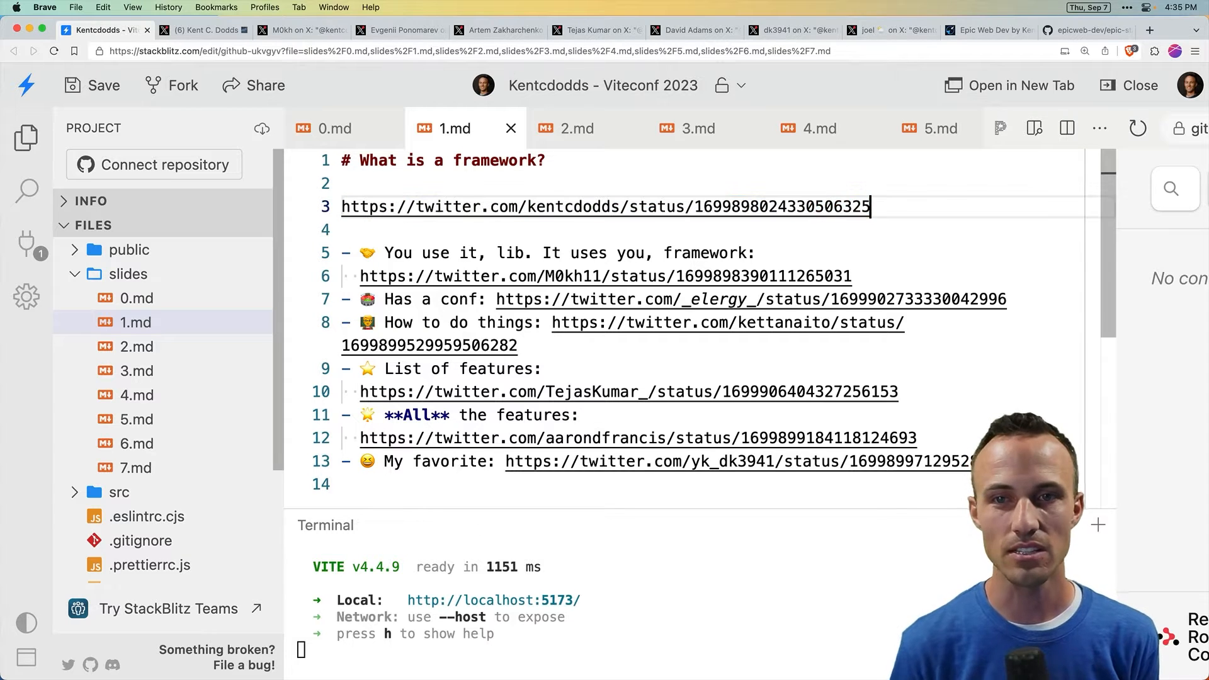
double_click(778, 206)
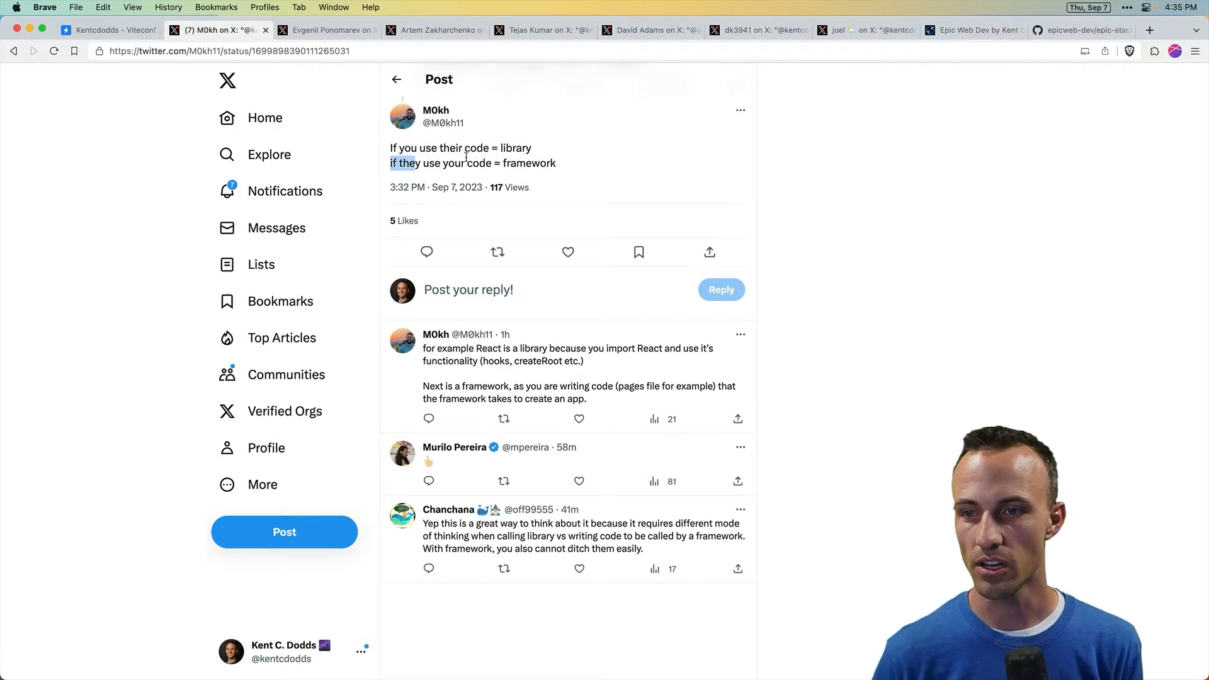
Step: Clear the highlighted words, then close the library-versus-framework and conference tweets to reach the how-to-do-things post
left_click(600, 160)
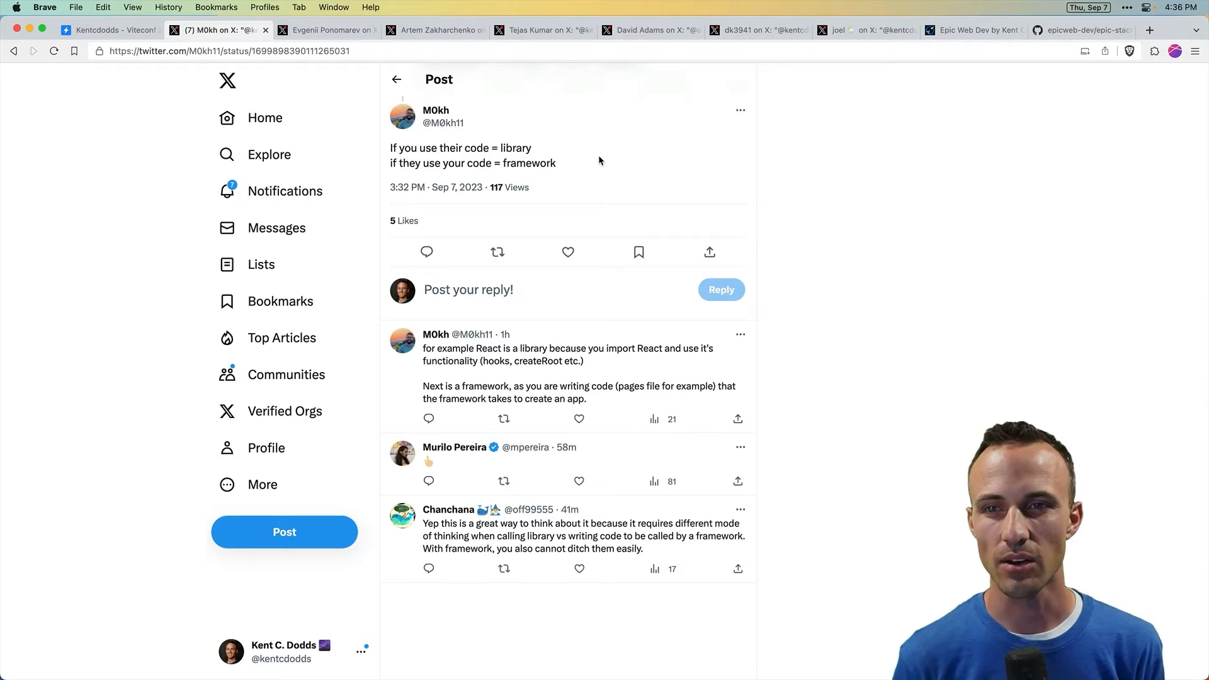
left_click(108, 29)
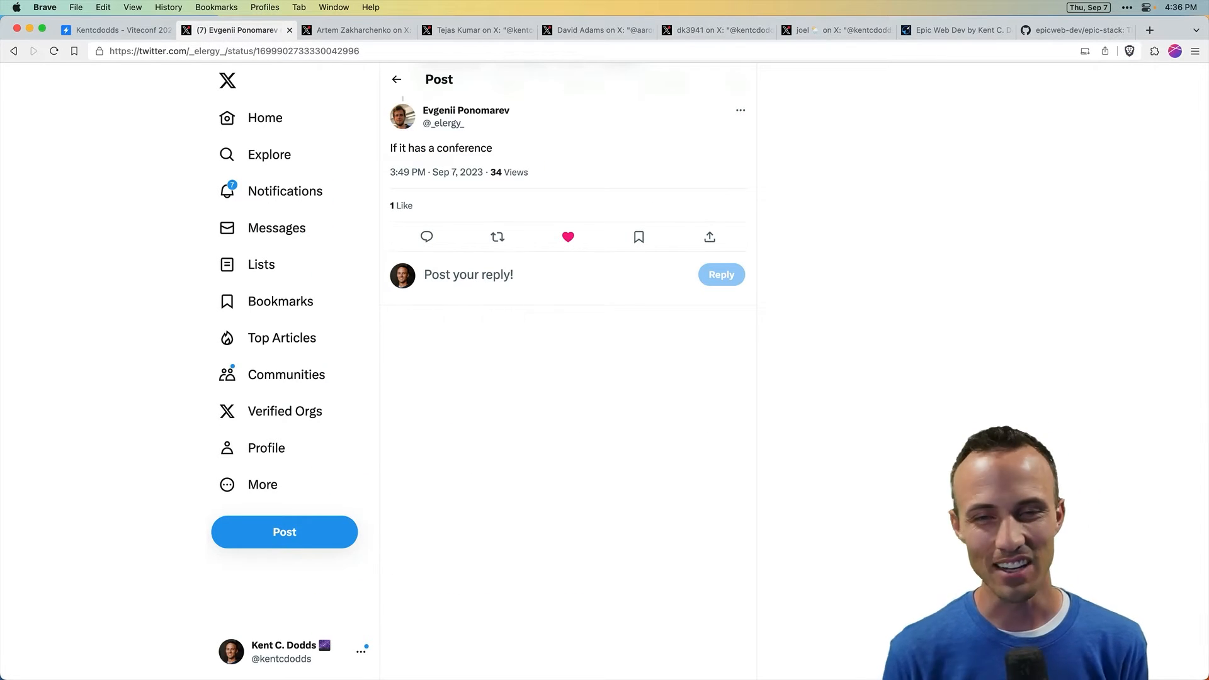
left_click(117, 29)
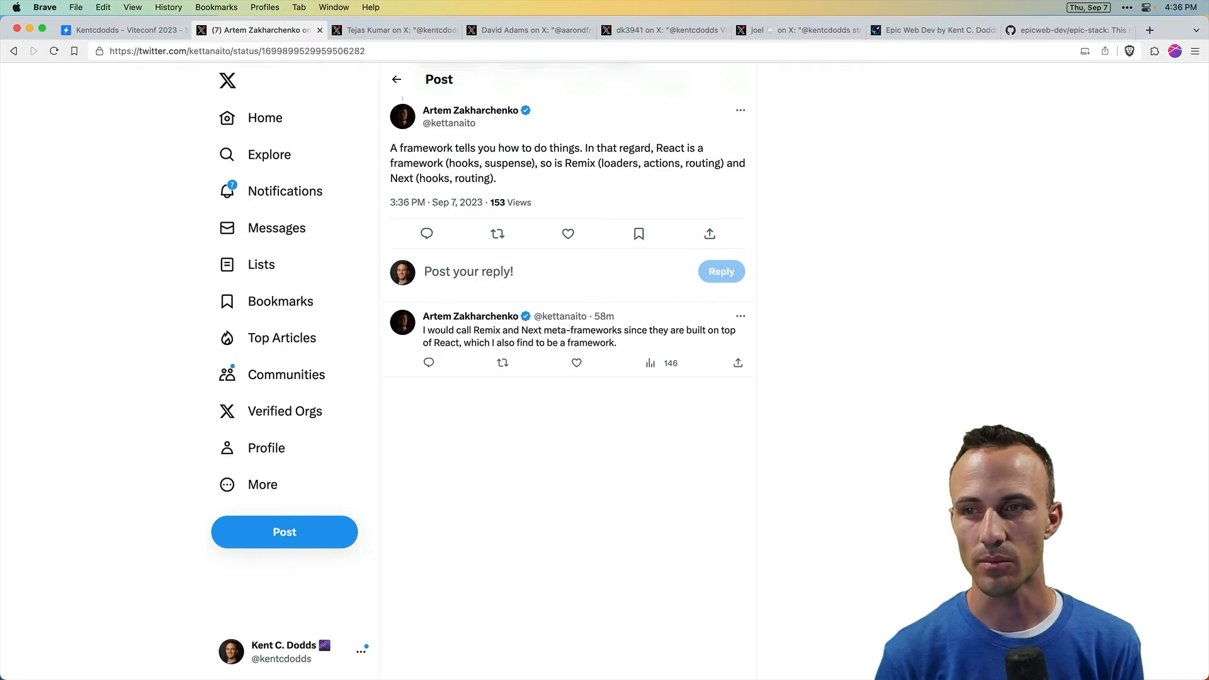
Step: Close the how-to-do-things and list-of-features tweets, landing on Aaron Francis's everything-a-framework-needs post
left_click(124, 30)
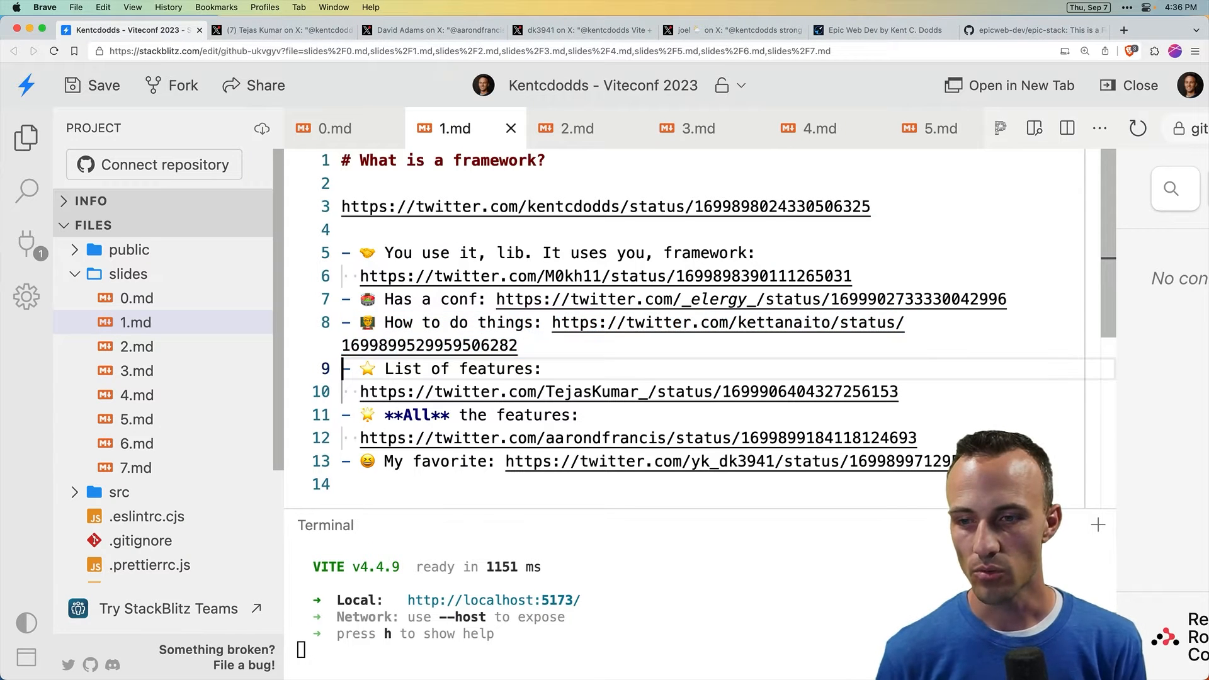
left_click_drag(359, 368, 898, 391)
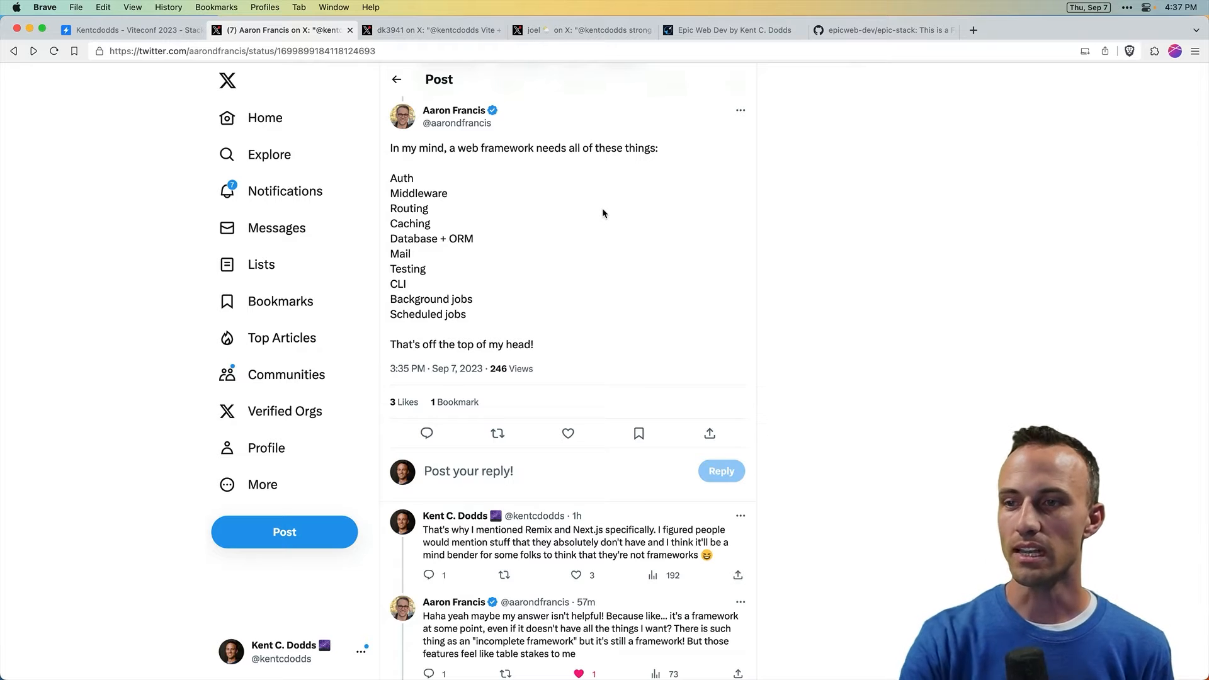
left_click(128, 31)
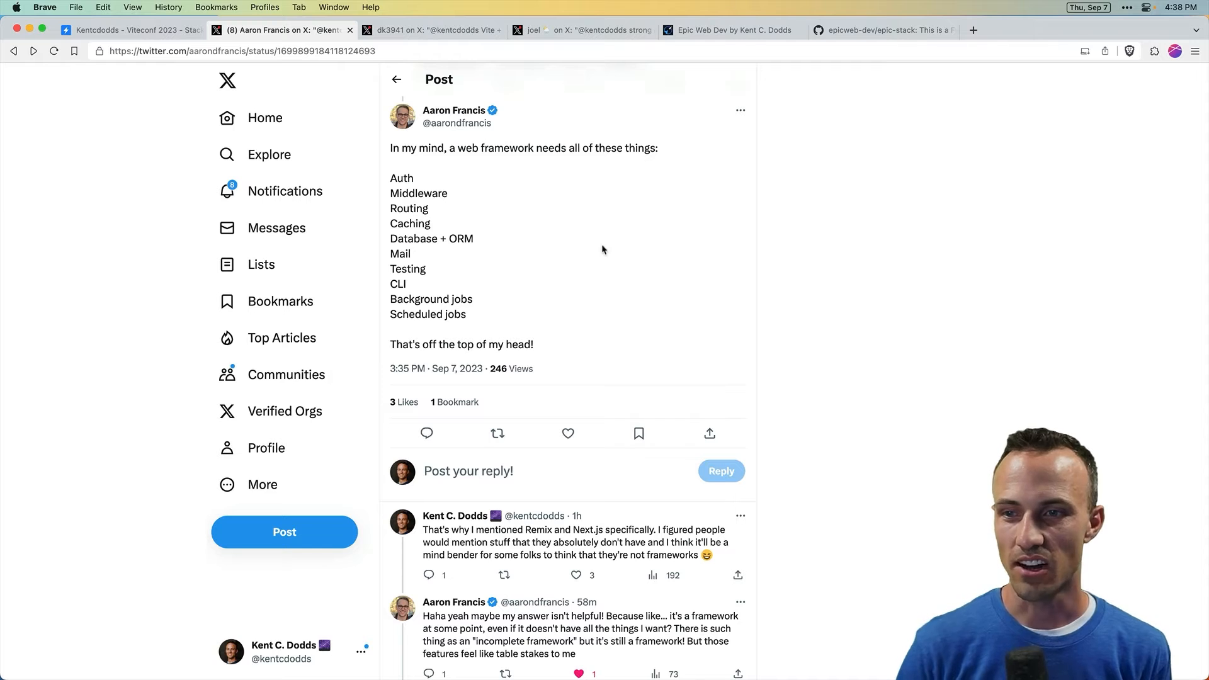
scroll("down", 3)
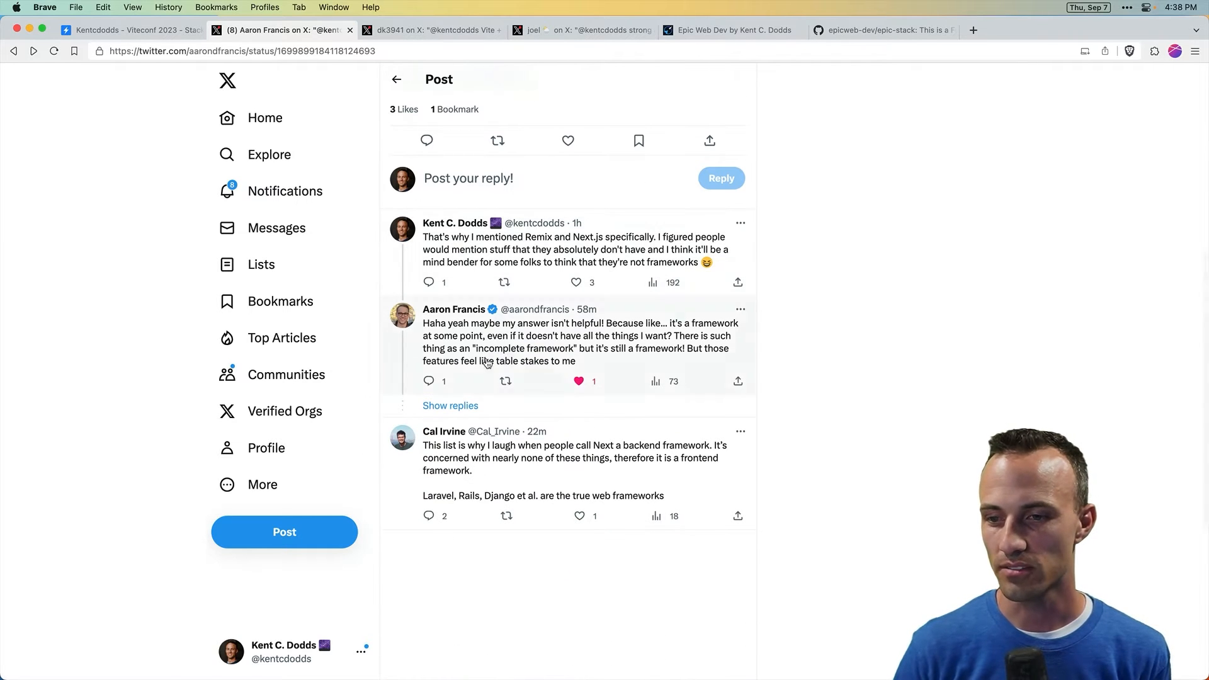
left_click(451, 405)
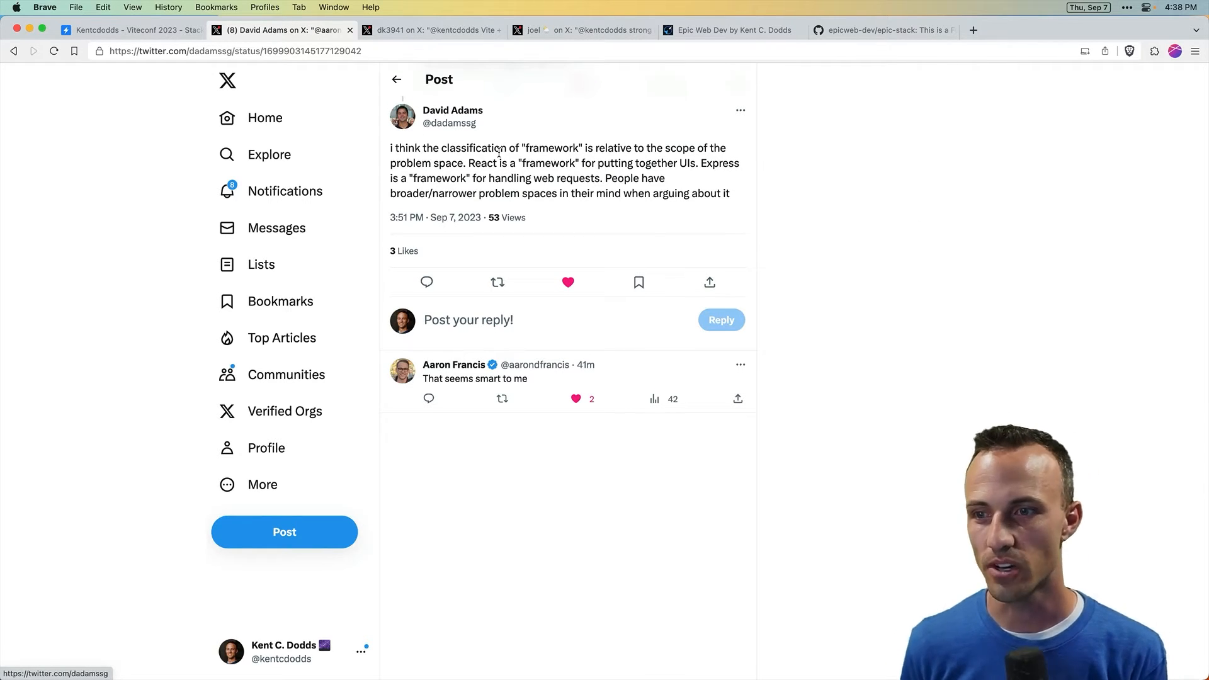
left_click_drag(390, 147, 478, 147)
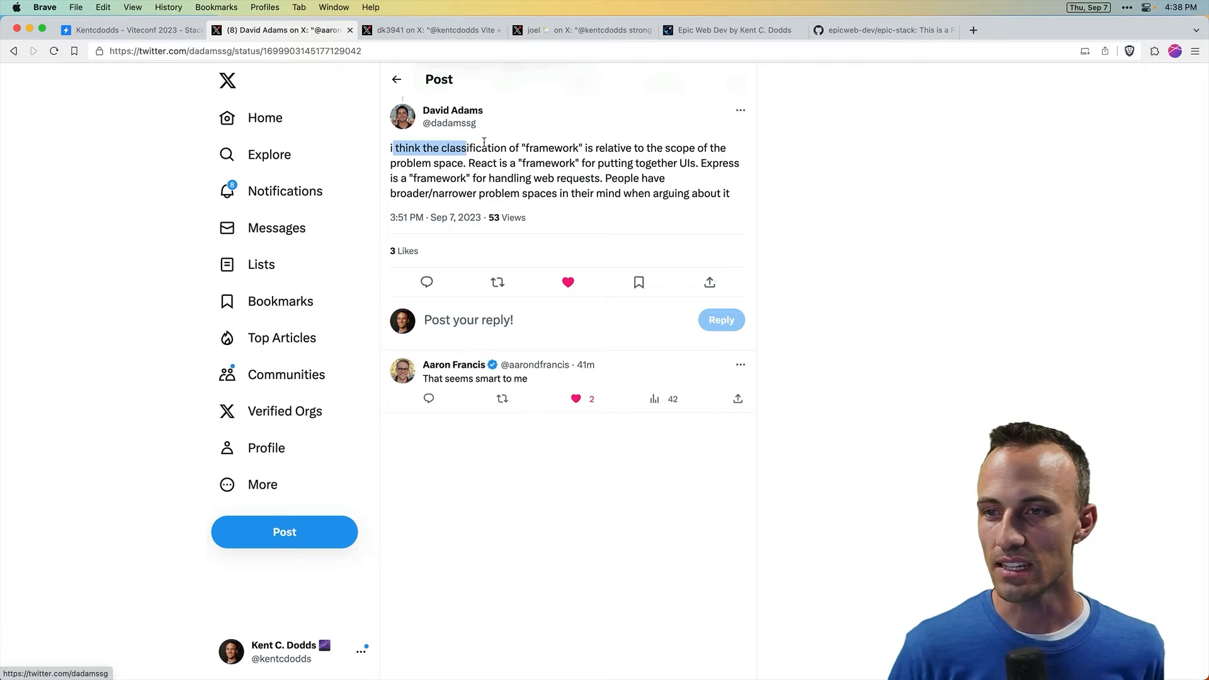
left_click_drag(428, 147, 585, 147)
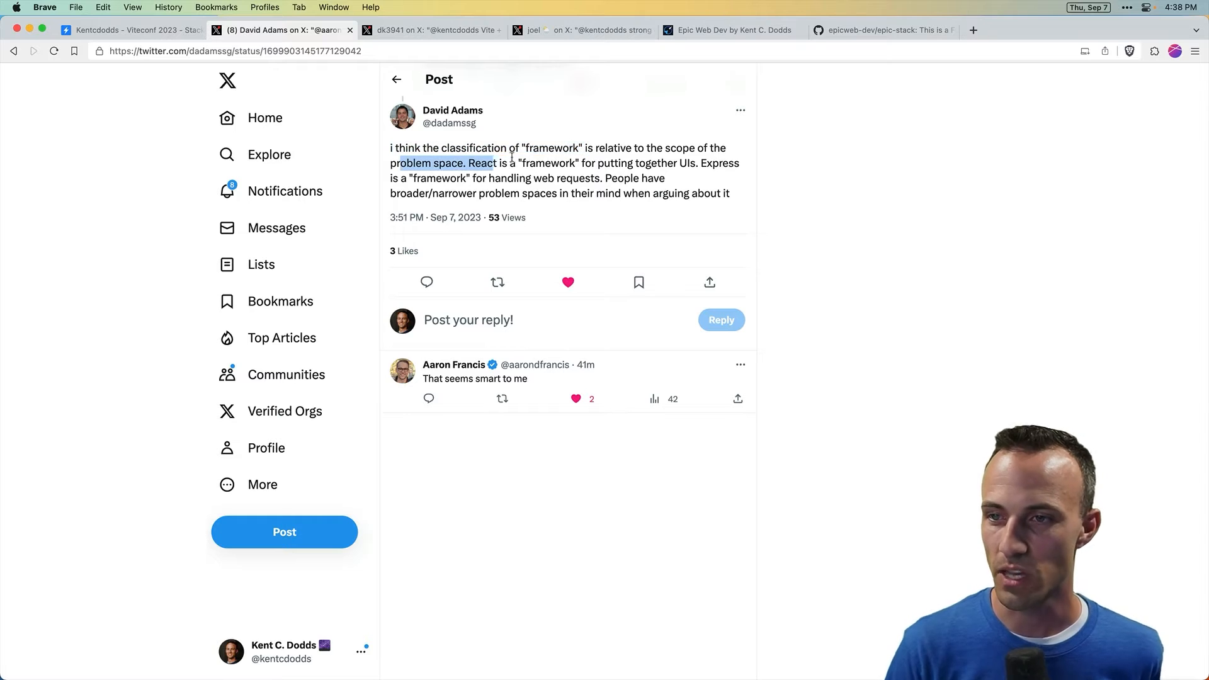
left_click_drag(499, 162, 572, 162)
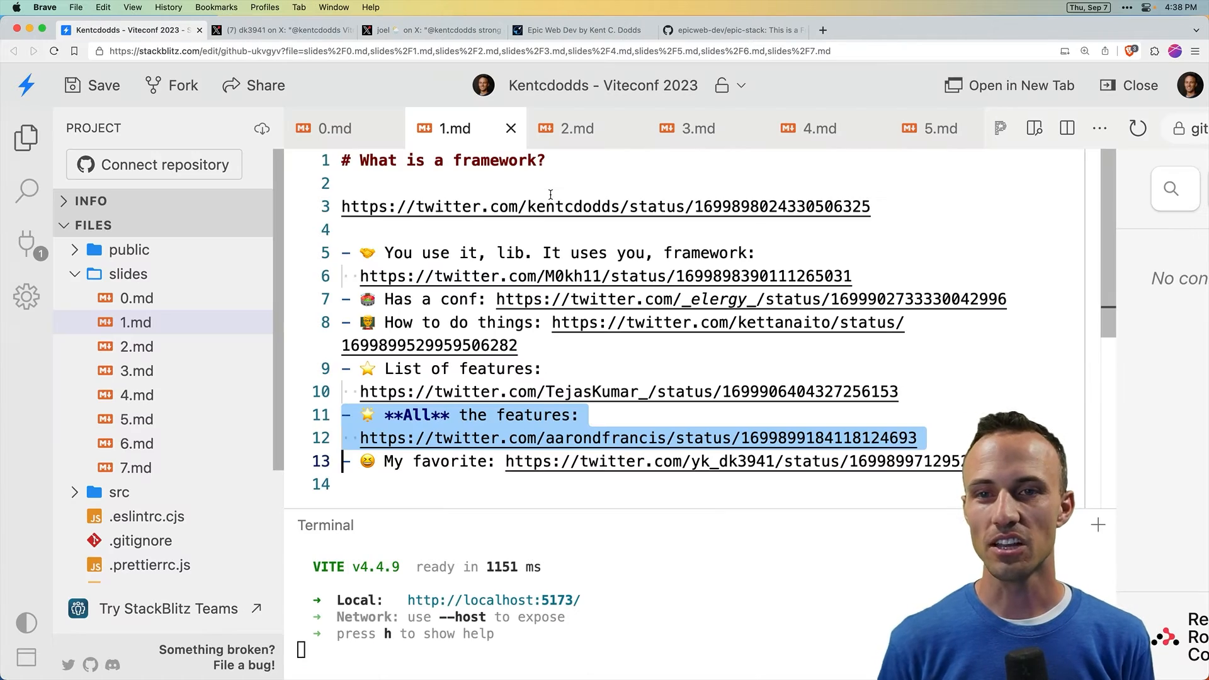
Step: Dismiss the Vite-plus-router tweet, show the strong-opinions slide and Joel Hooks's tweet, then the Epic Stack repository
left_click(284, 29)
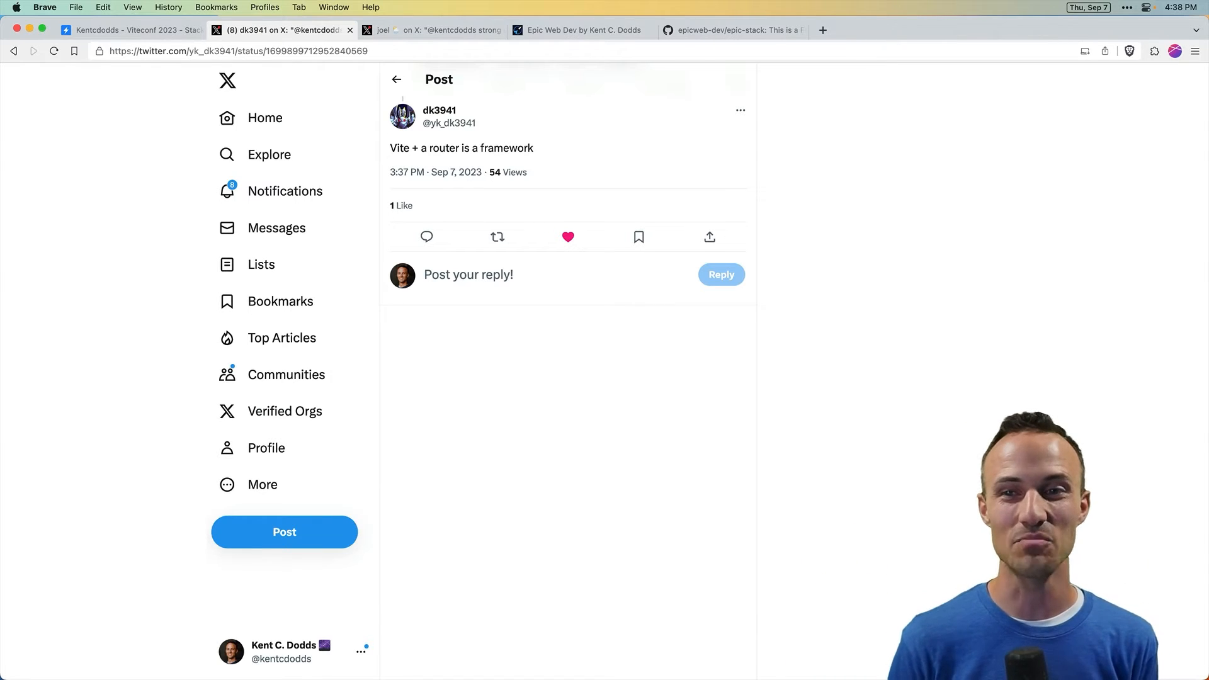
left_click(131, 30)
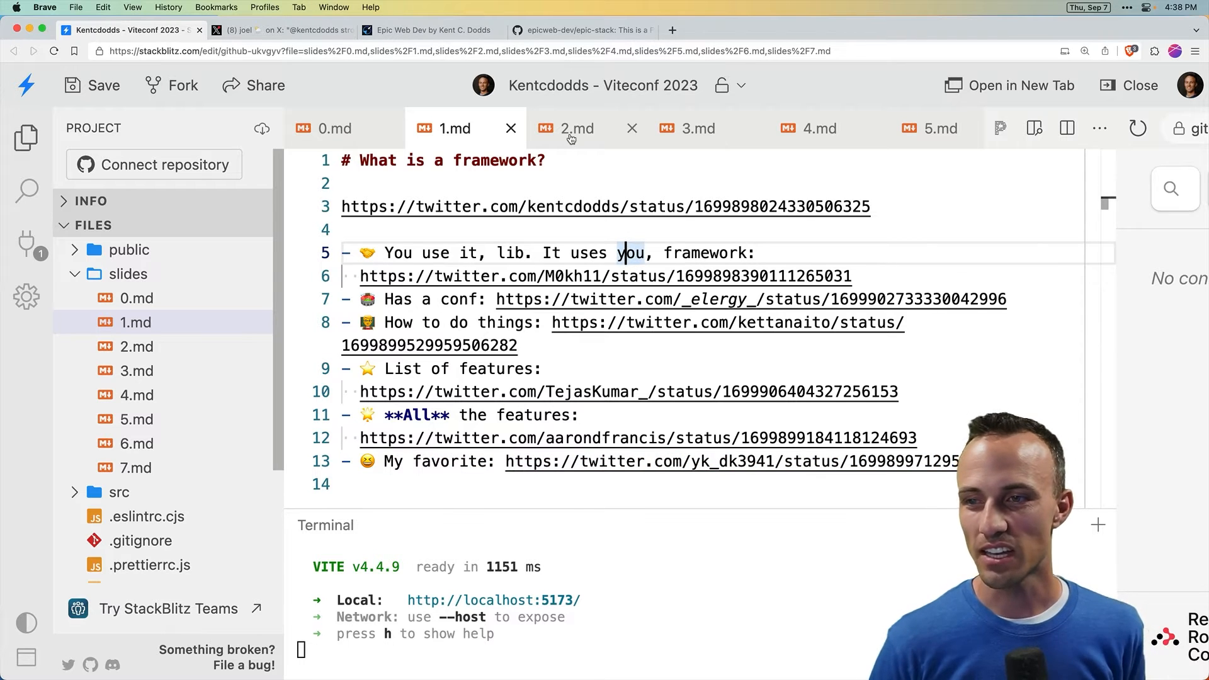
left_click(576, 129)
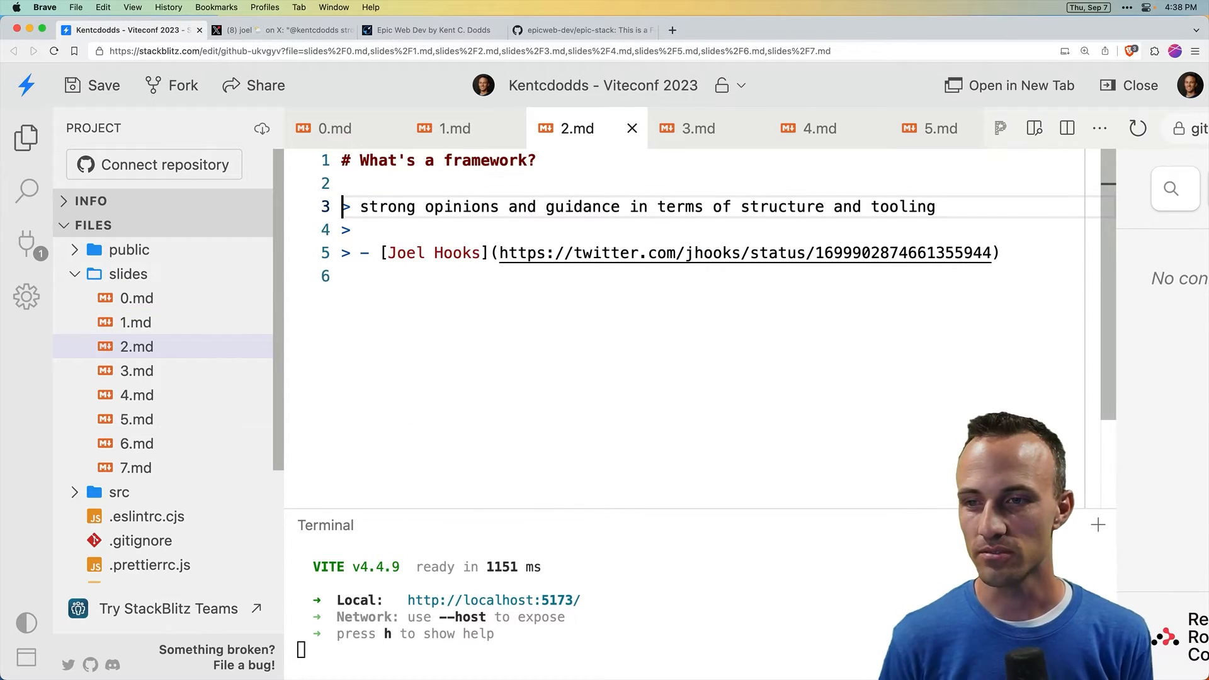
left_click(286, 30)
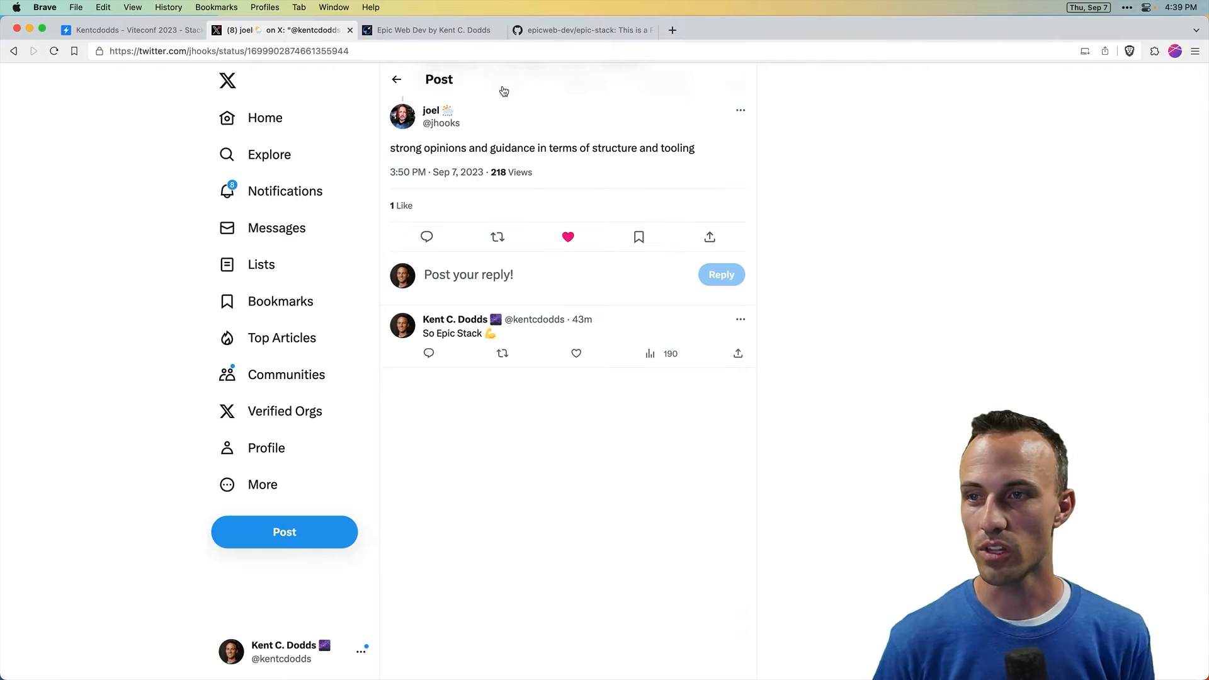
left_click(582, 30)
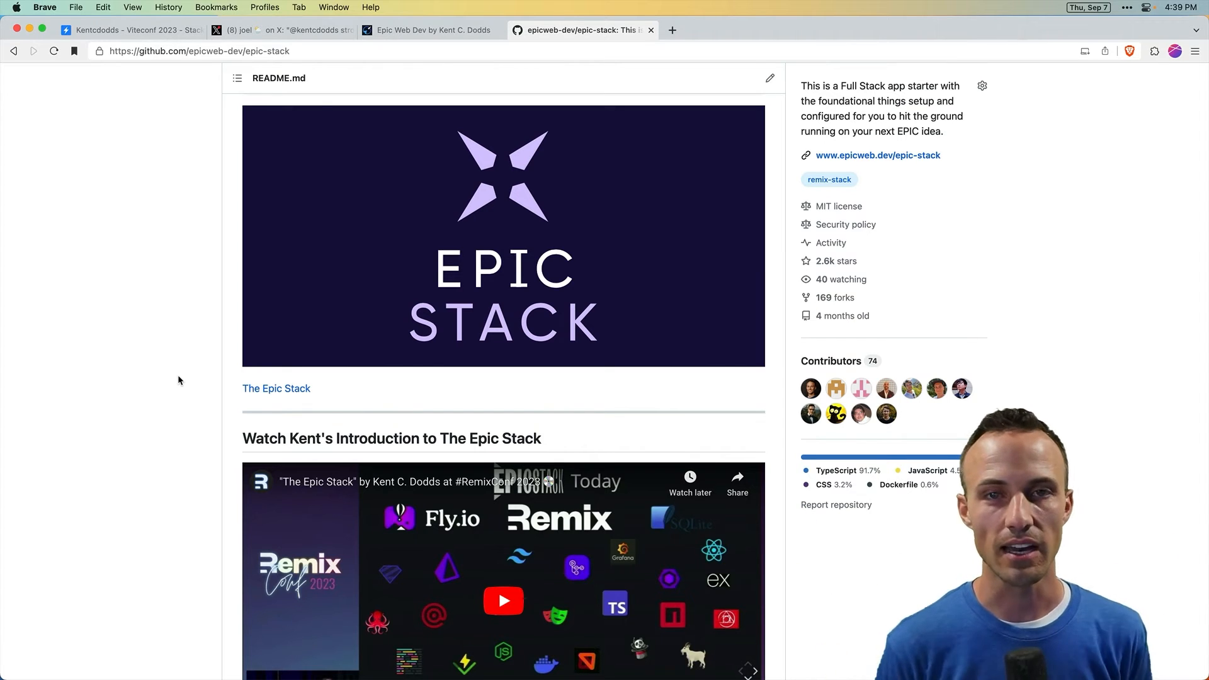
Step: Go back through Joel Hooks's tweet to the strong-opinions slide in StackBlitz
left_click(277, 30)
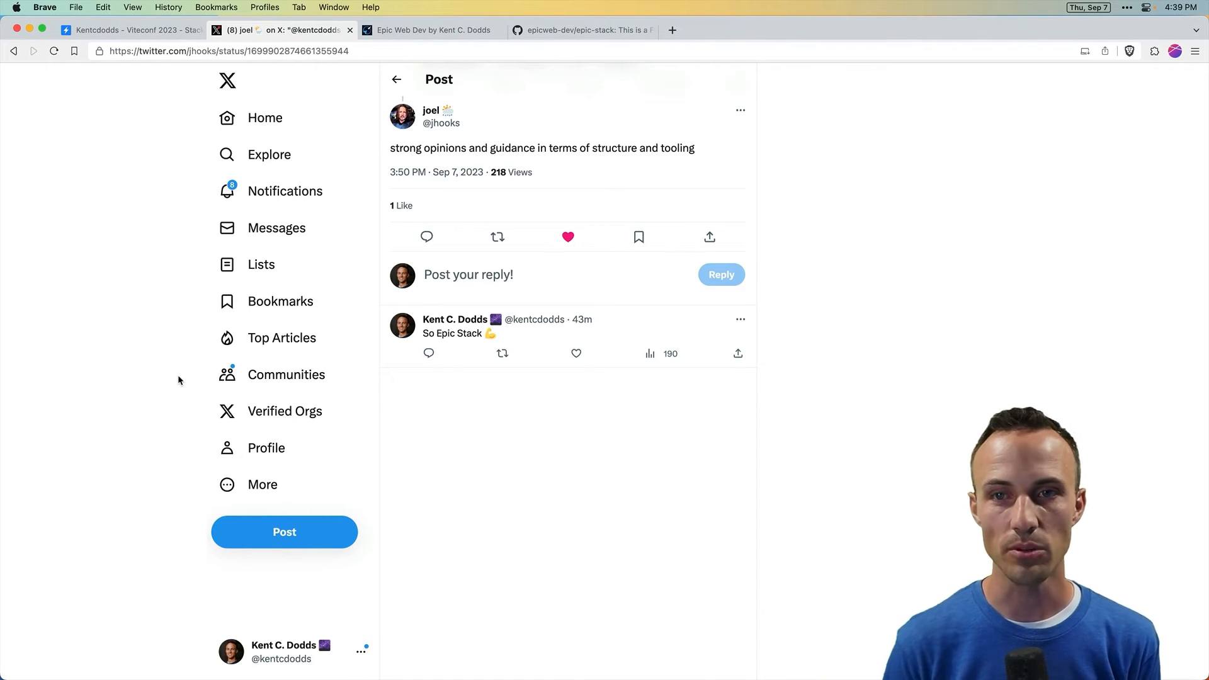
left_click(131, 31)
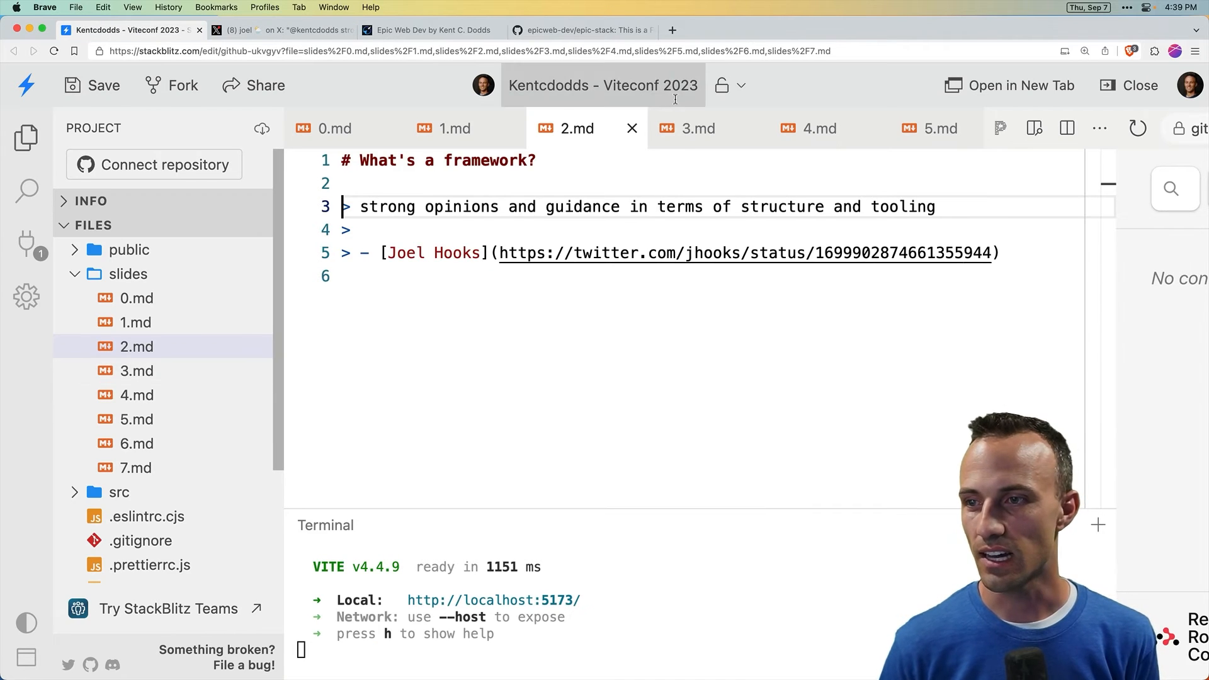
Step: Show the 'Vite + React Router?' slide, widen the contacts demo preview, and view index.html then main.tsx from src
left_click(697, 128)
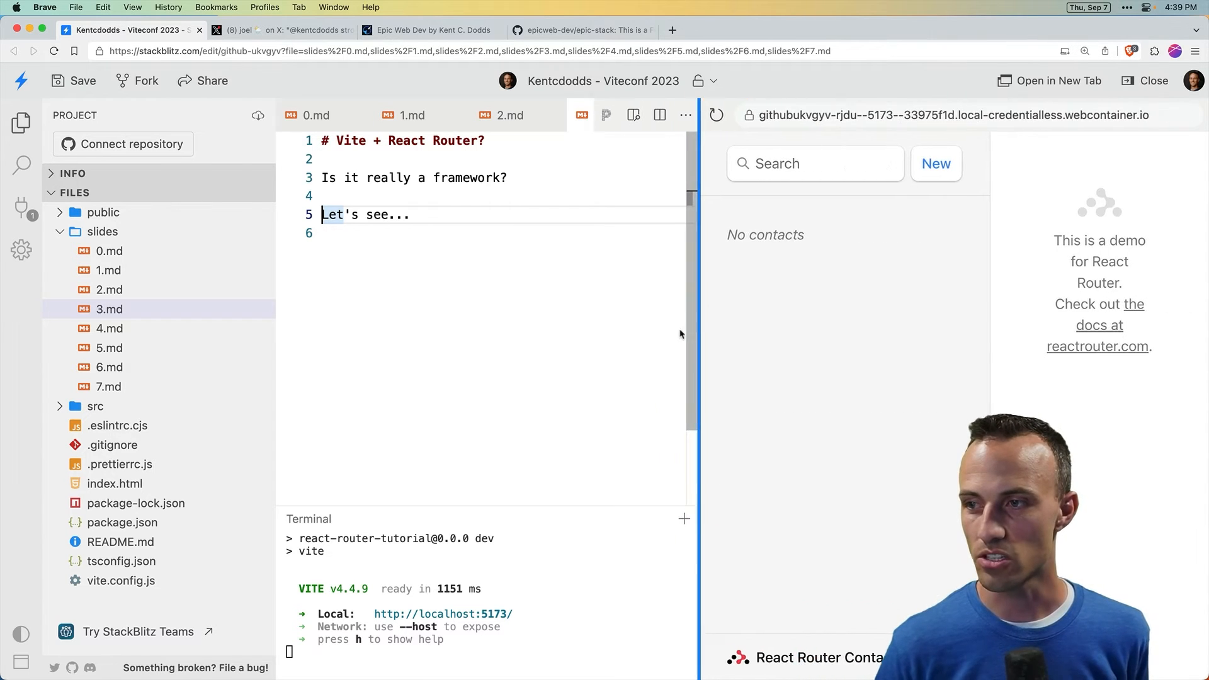
left_click_drag(689, 345, 567, 345)
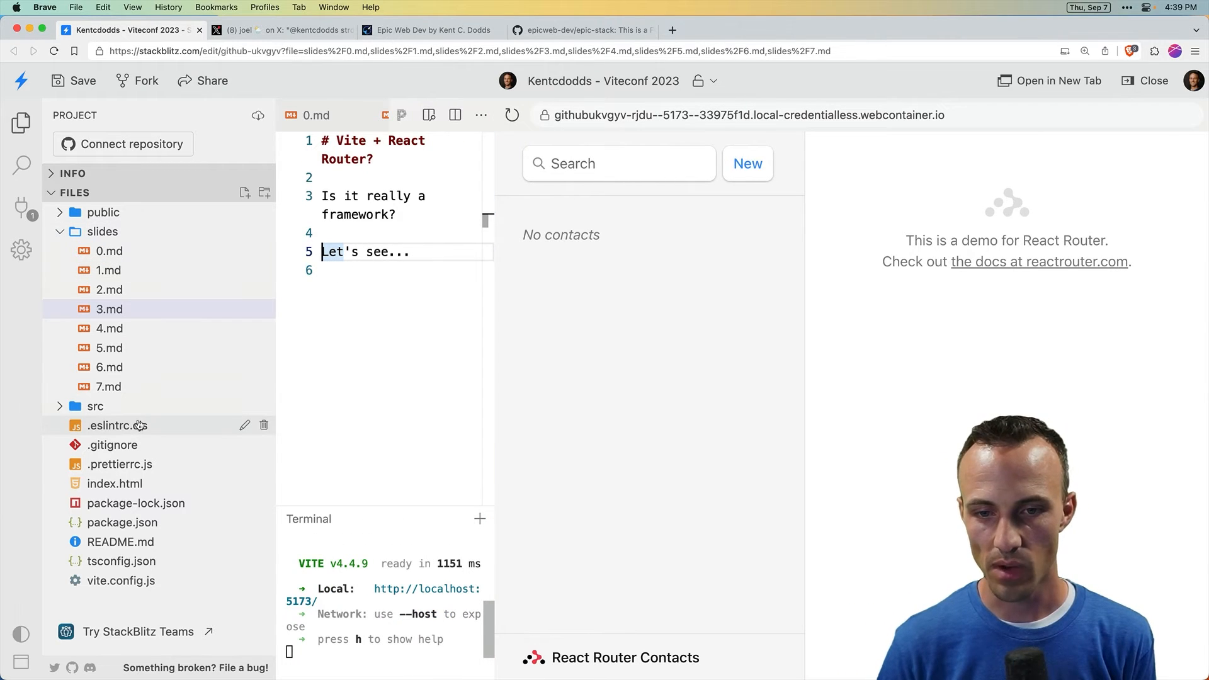
left_click(95, 407)
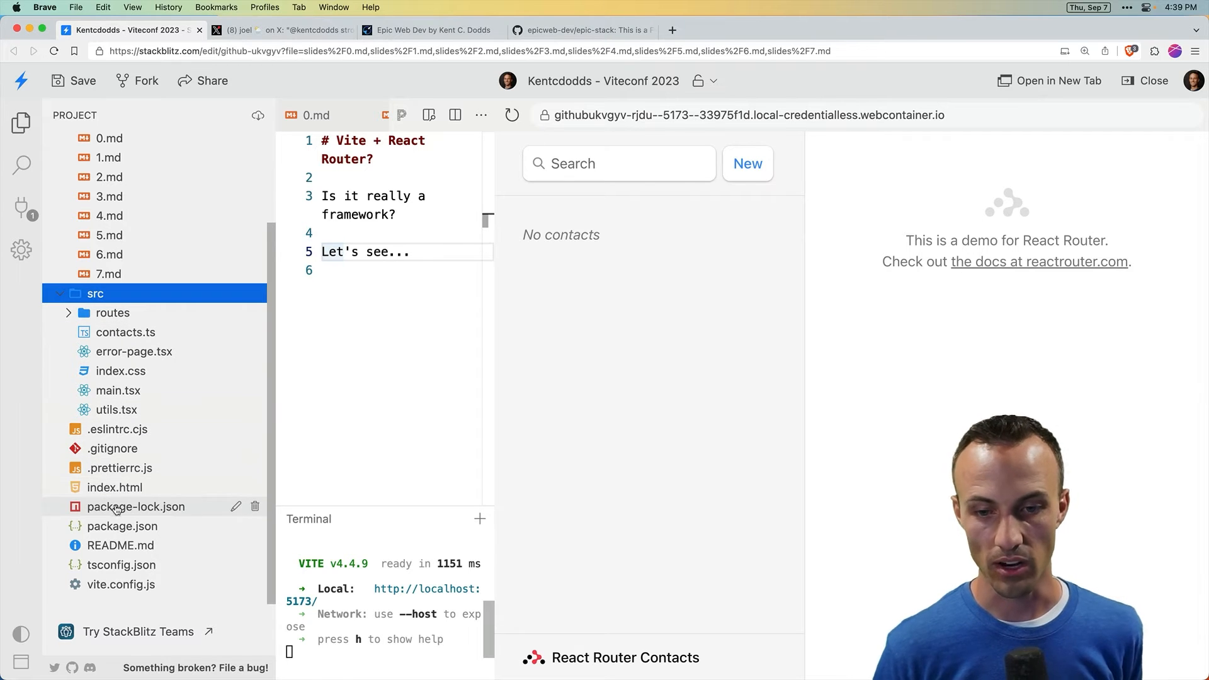
left_click(114, 488)
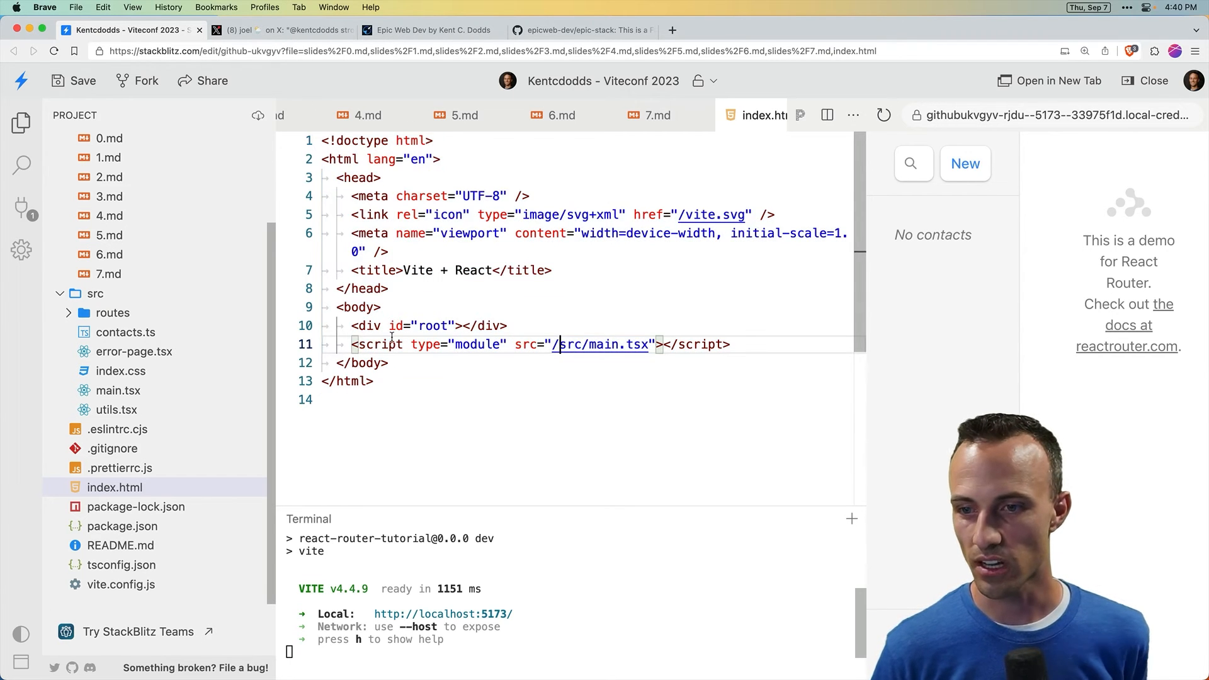
left_click(733, 345)
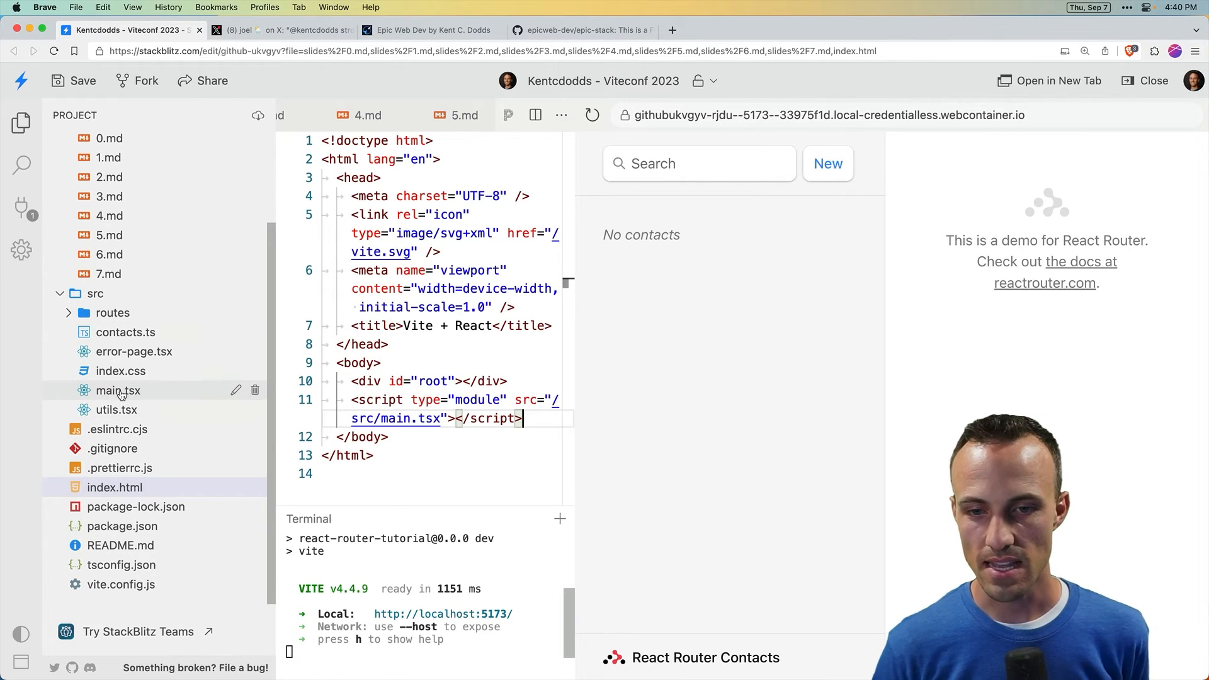
left_click(118, 390)
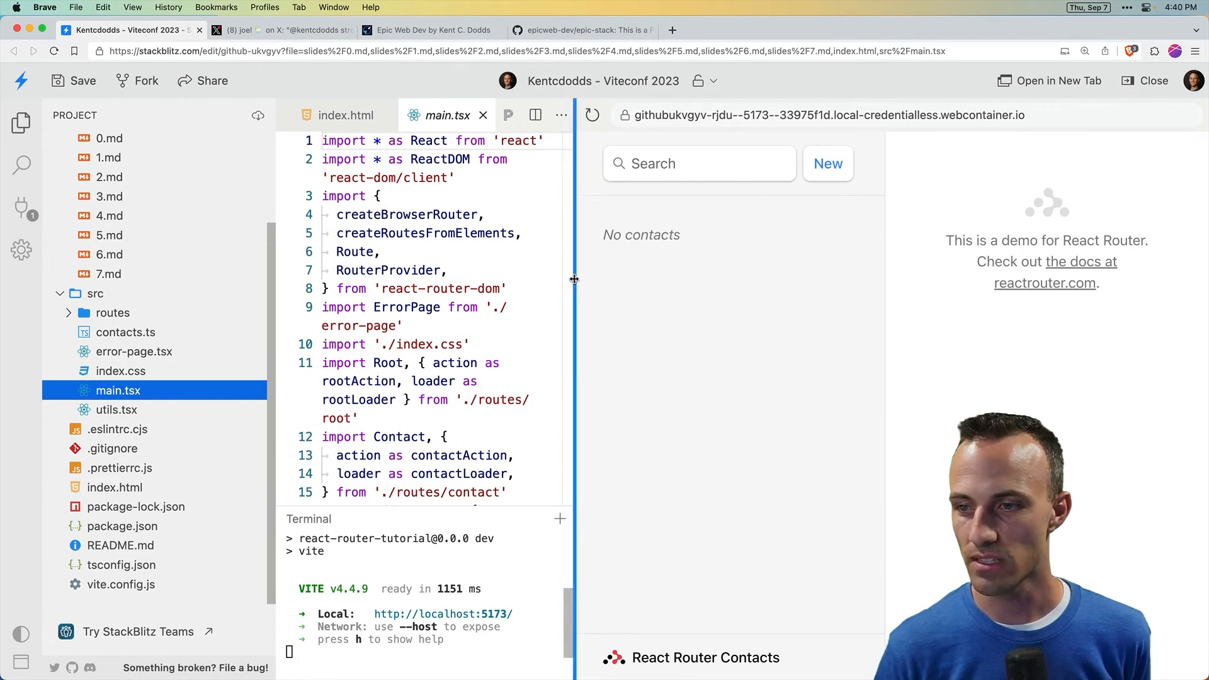
left_click(698, 162)
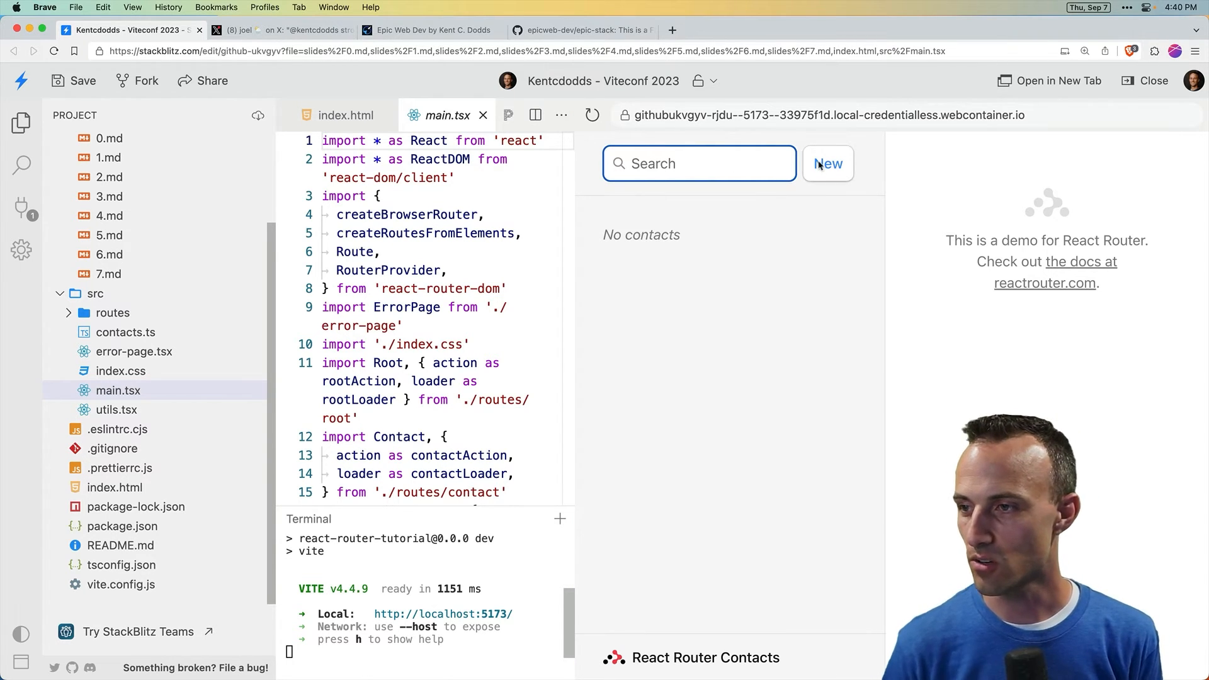
left_click(828, 163)
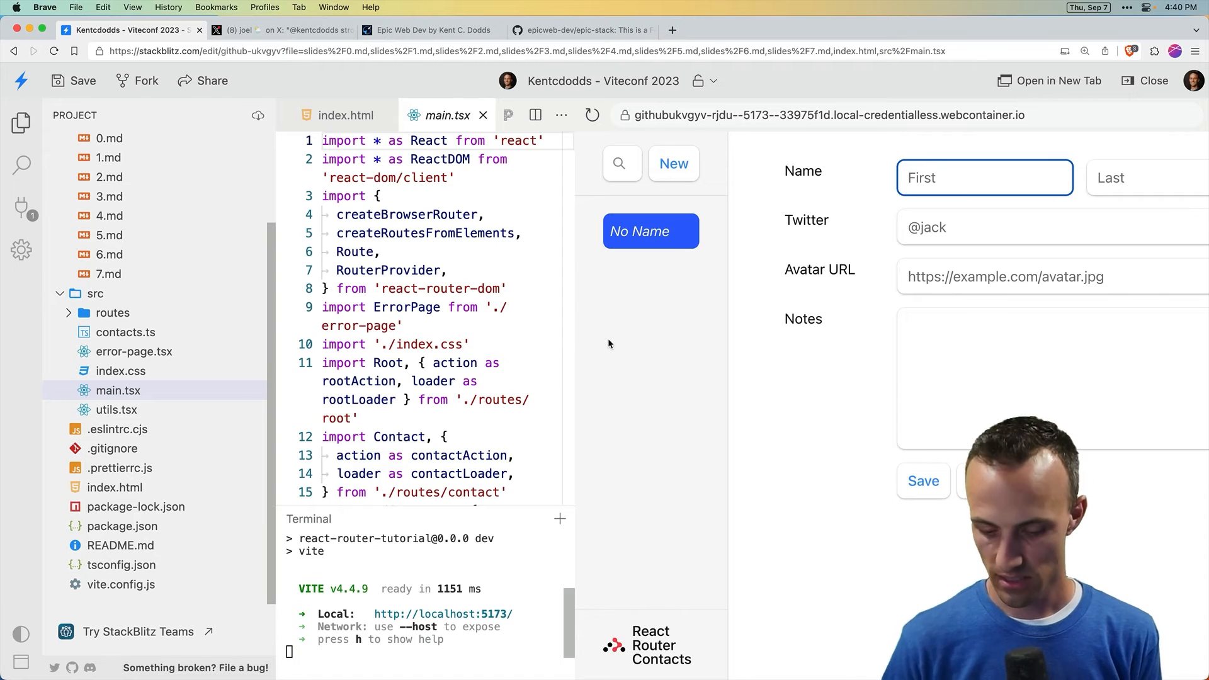
type("Kent C.")
left_click(1053, 226)
type("@kentcdodds")
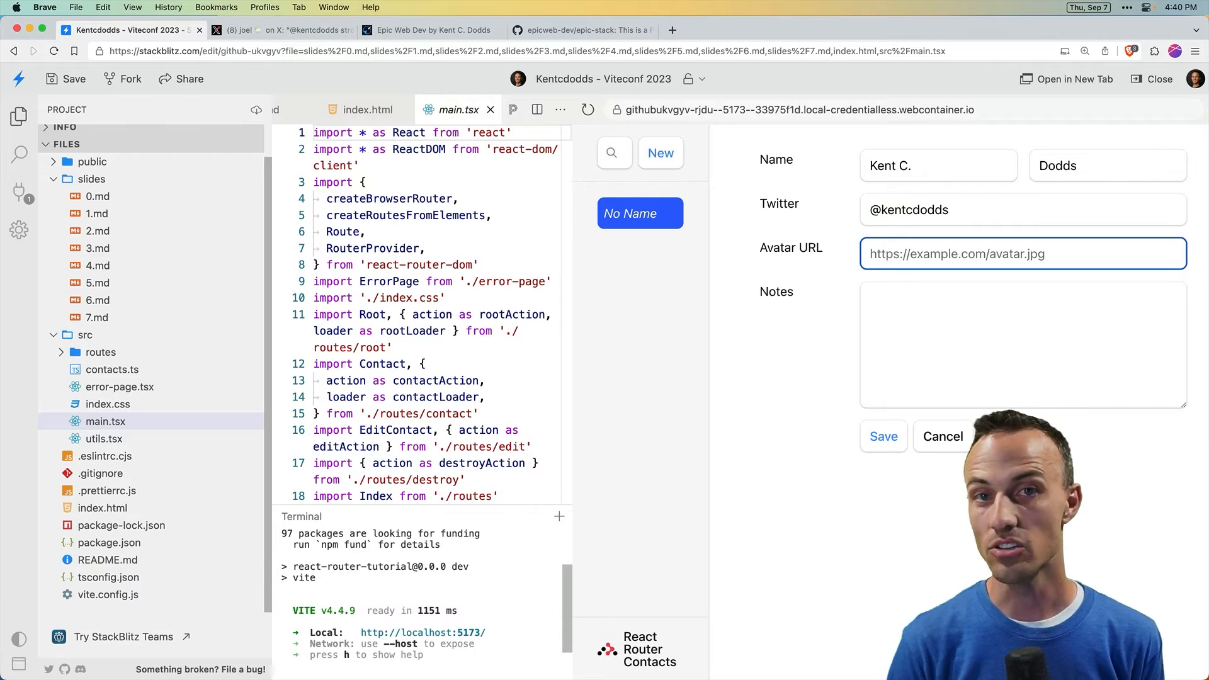
type("https://github.com/kentcdodds")
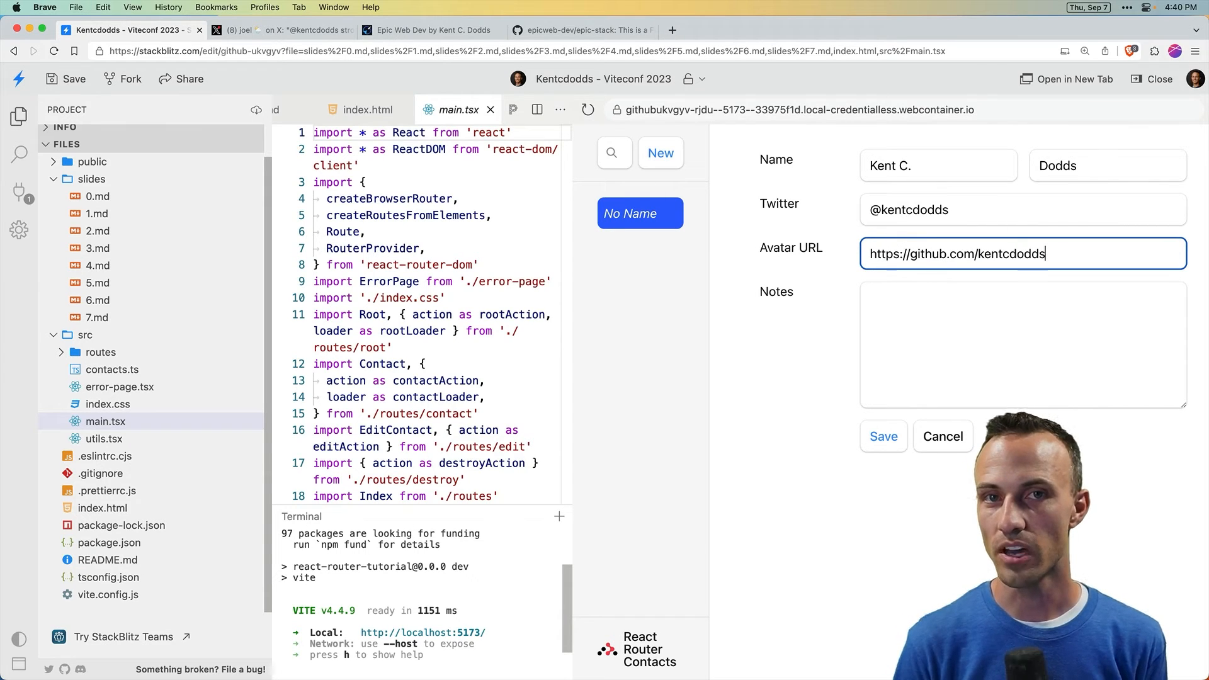
type(".png")
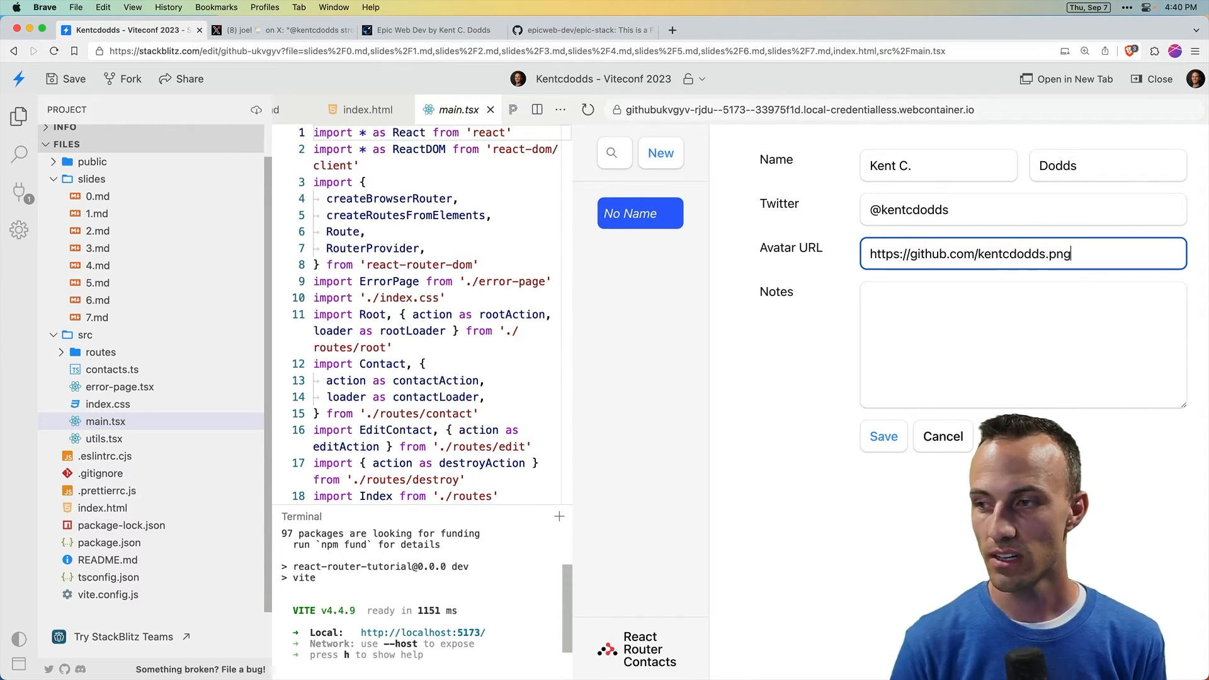
left_click(1023, 344)
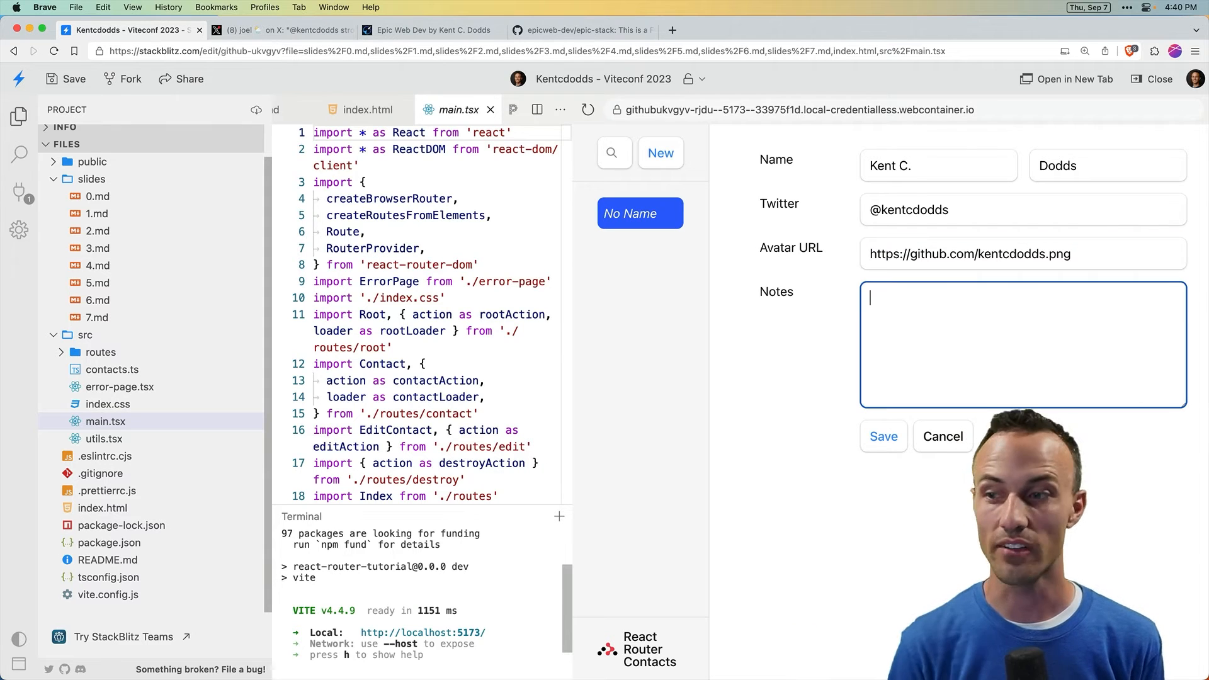
type("K")
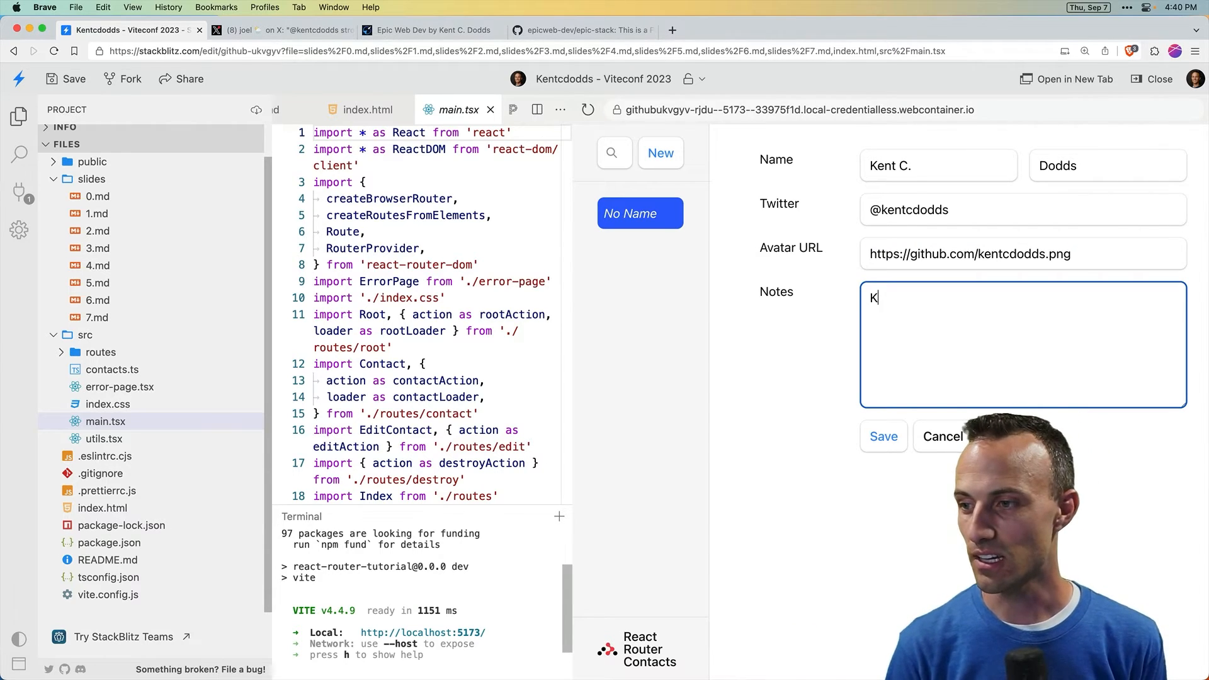
type("ent is me!")
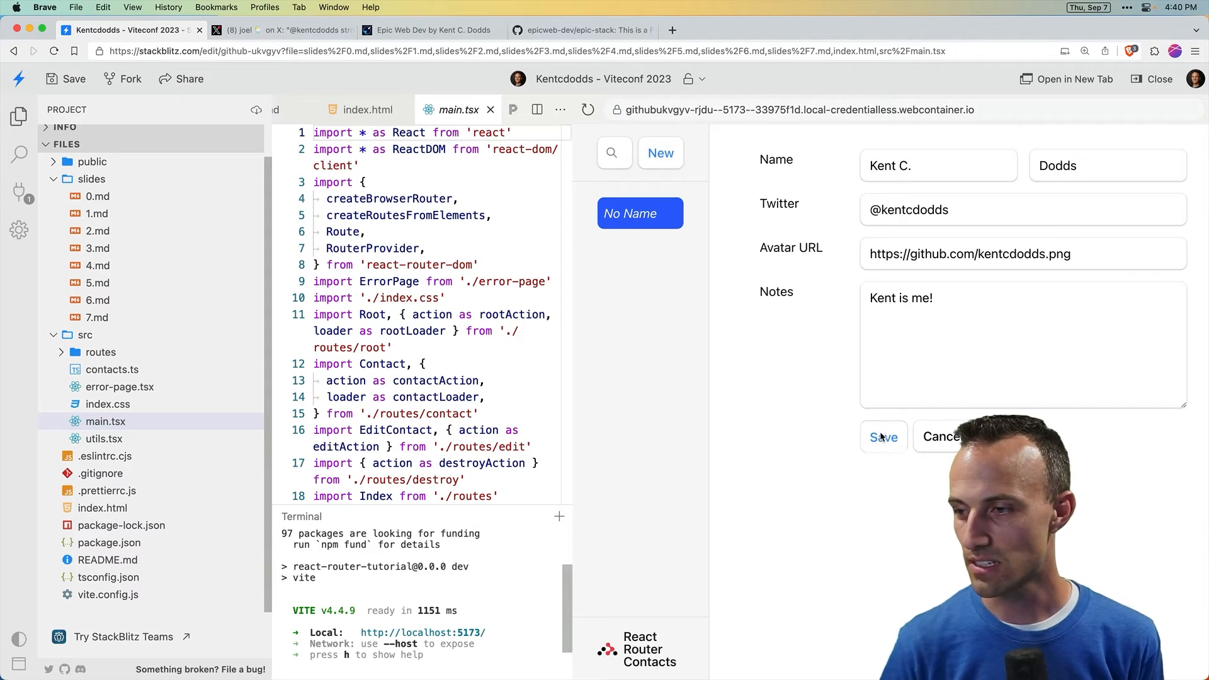
left_click(884, 437)
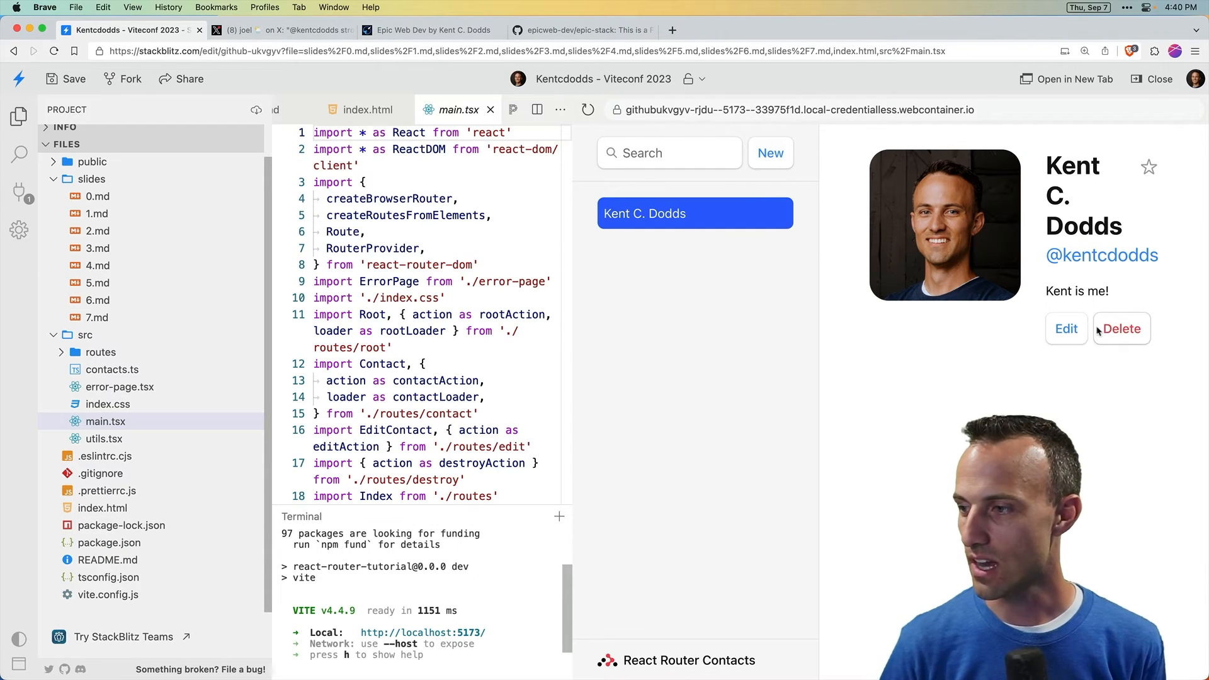
left_click(1148, 167)
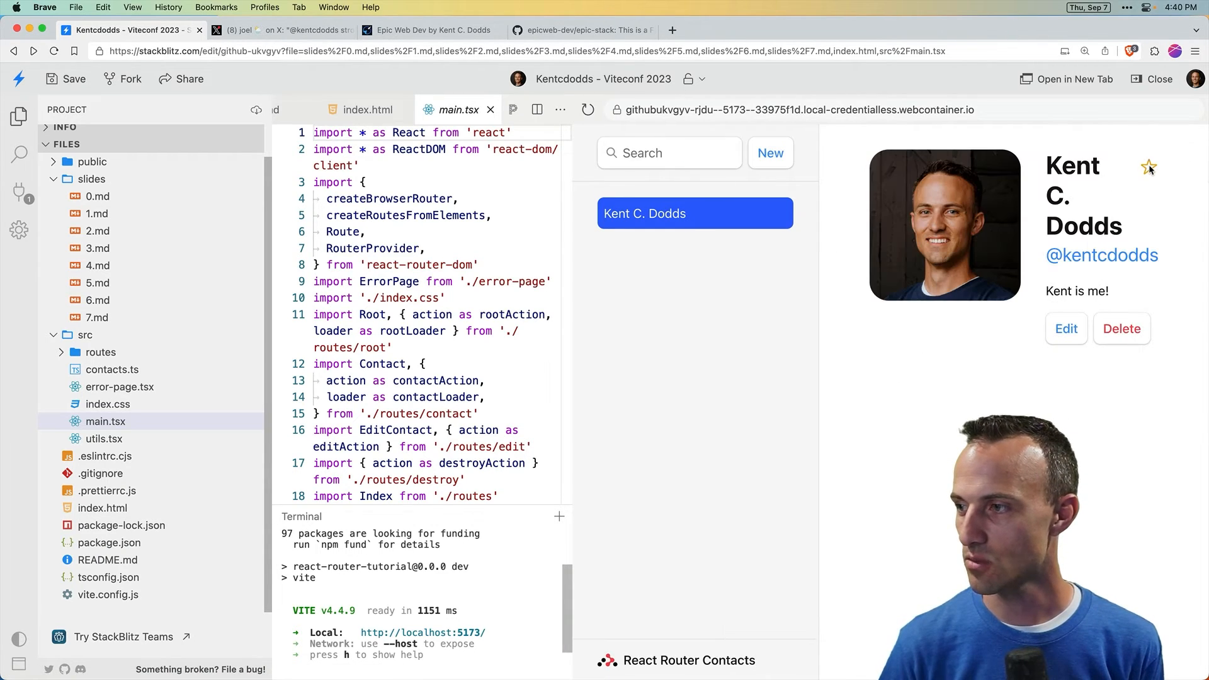
type("dodd")
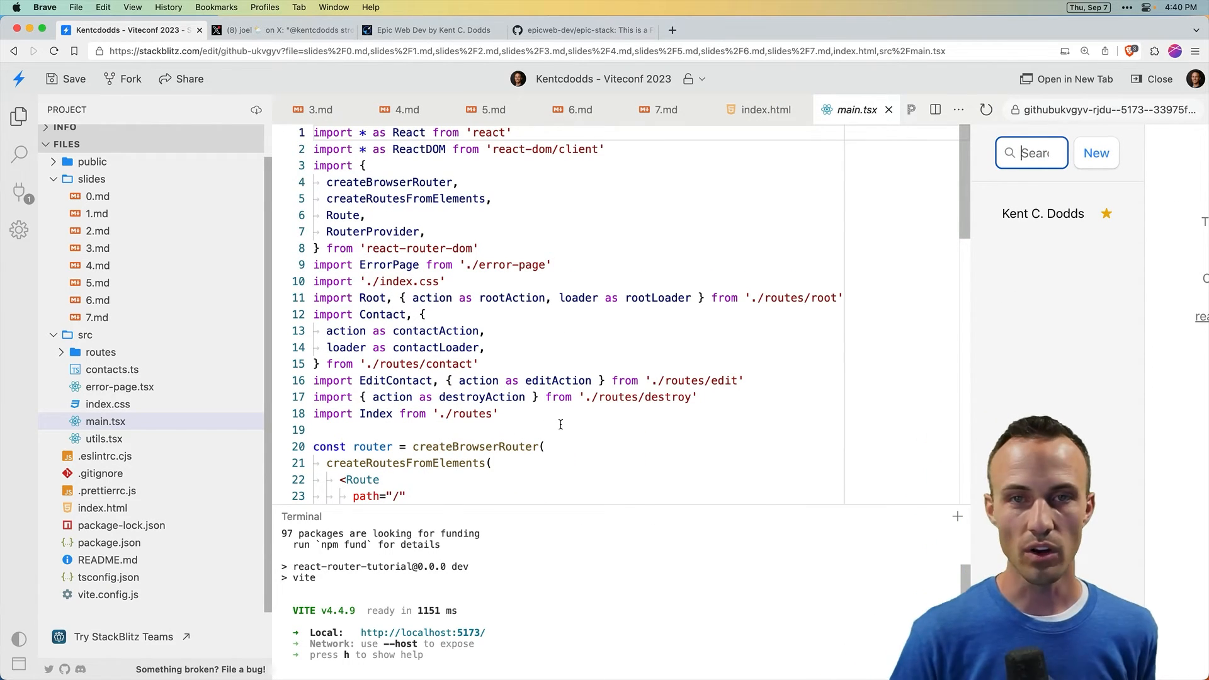
scroll("down", 3)
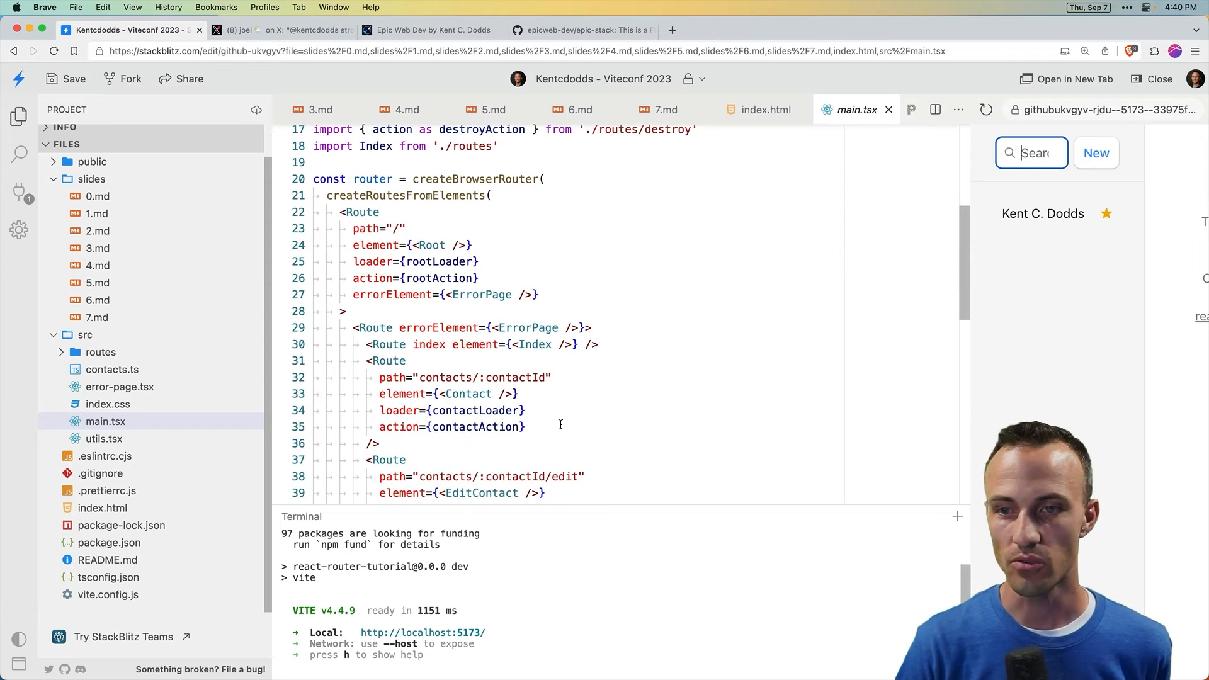
left_click(552, 376)
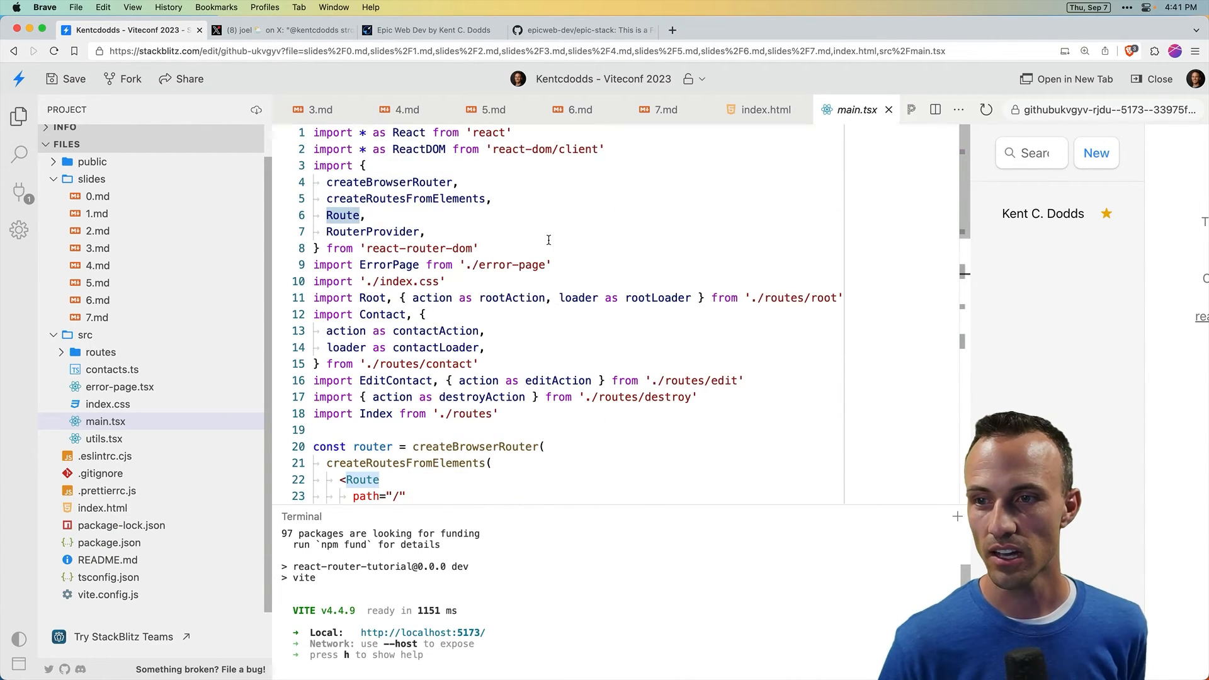
scroll("down", 3)
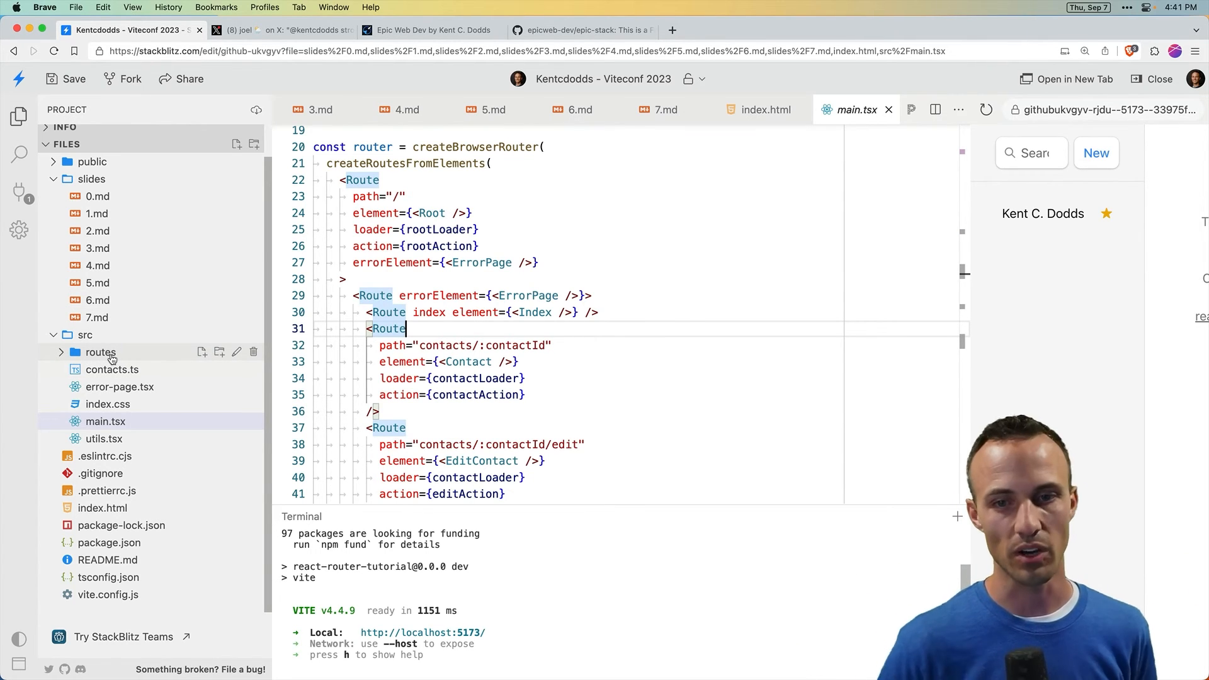
left_click(101, 353)
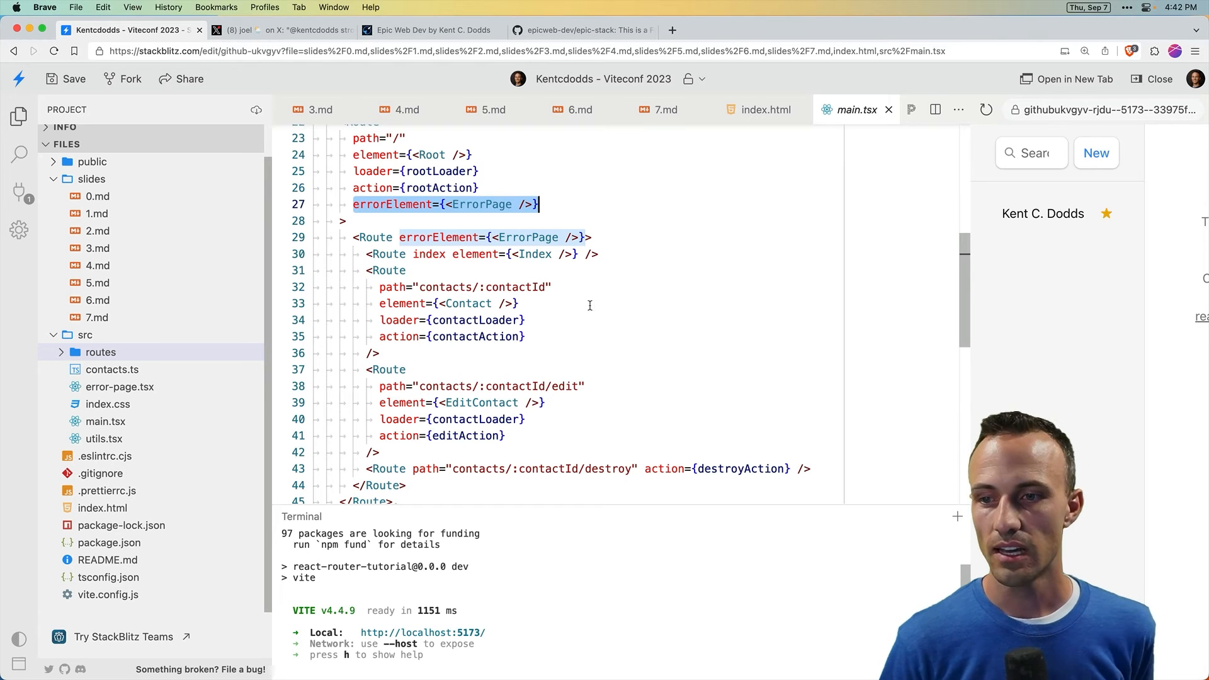
mouse_move(521, 373)
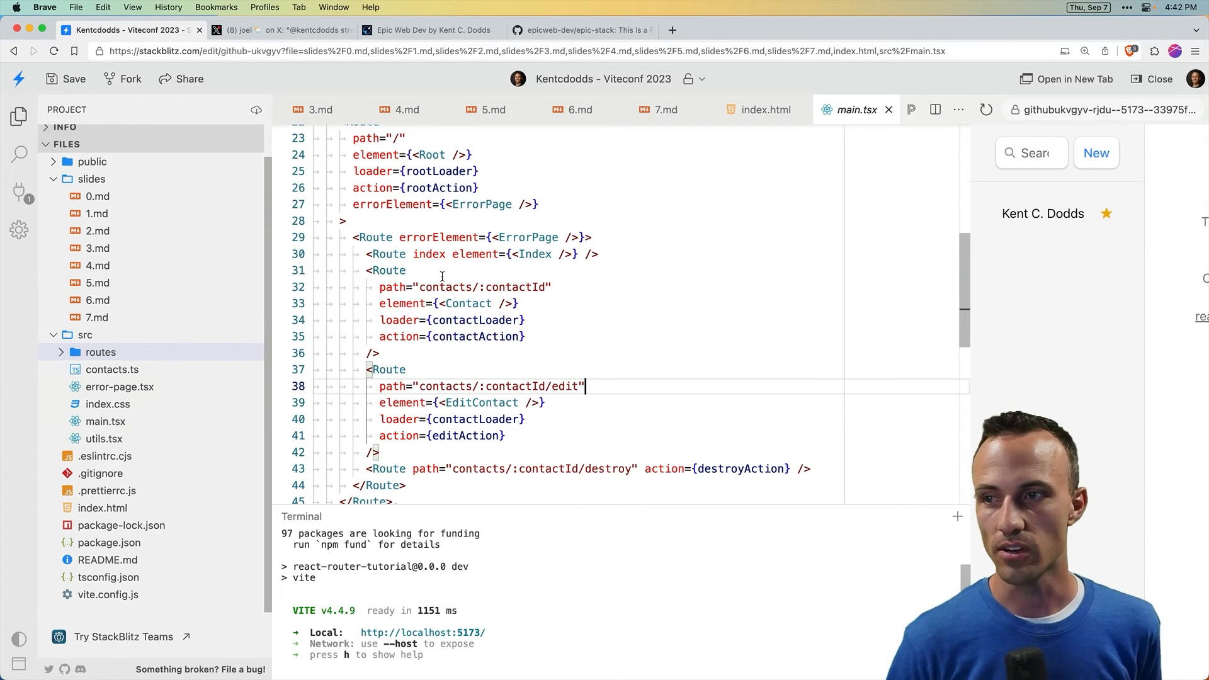
mouse_move(695, 185)
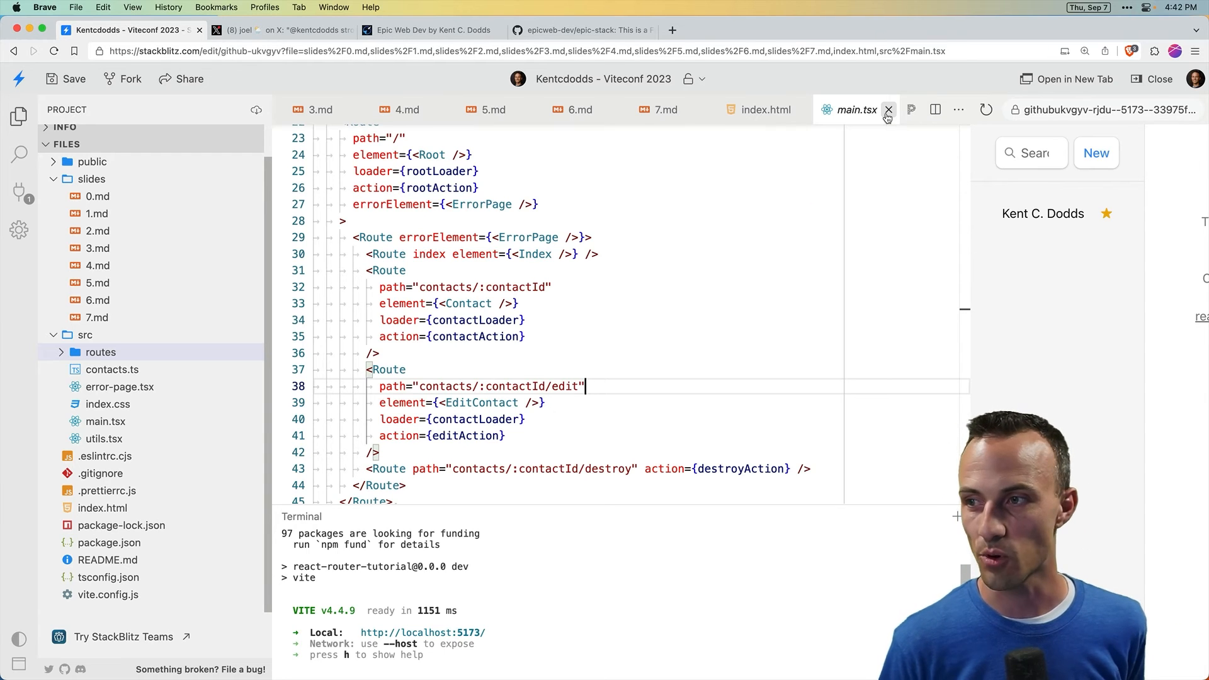
Step: Close main.tsx, show the 'all the things' frameworks slide, then the 'Build cool things' slide
left_click(888, 110)
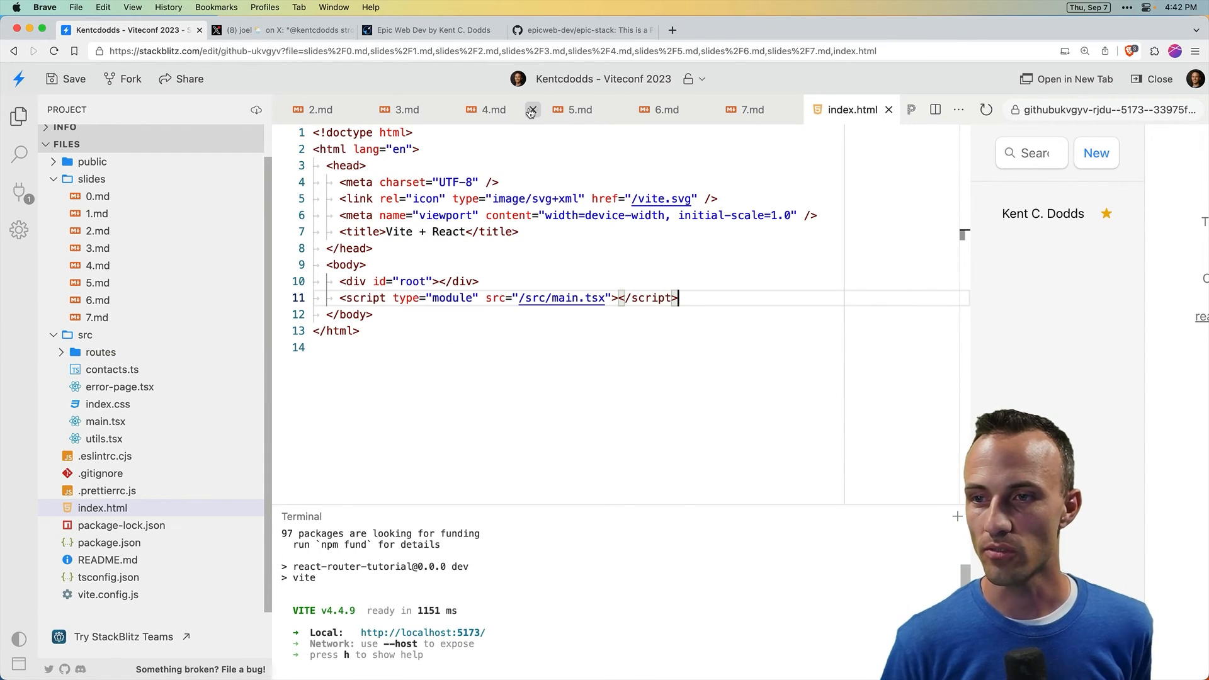
left_click(492, 110)
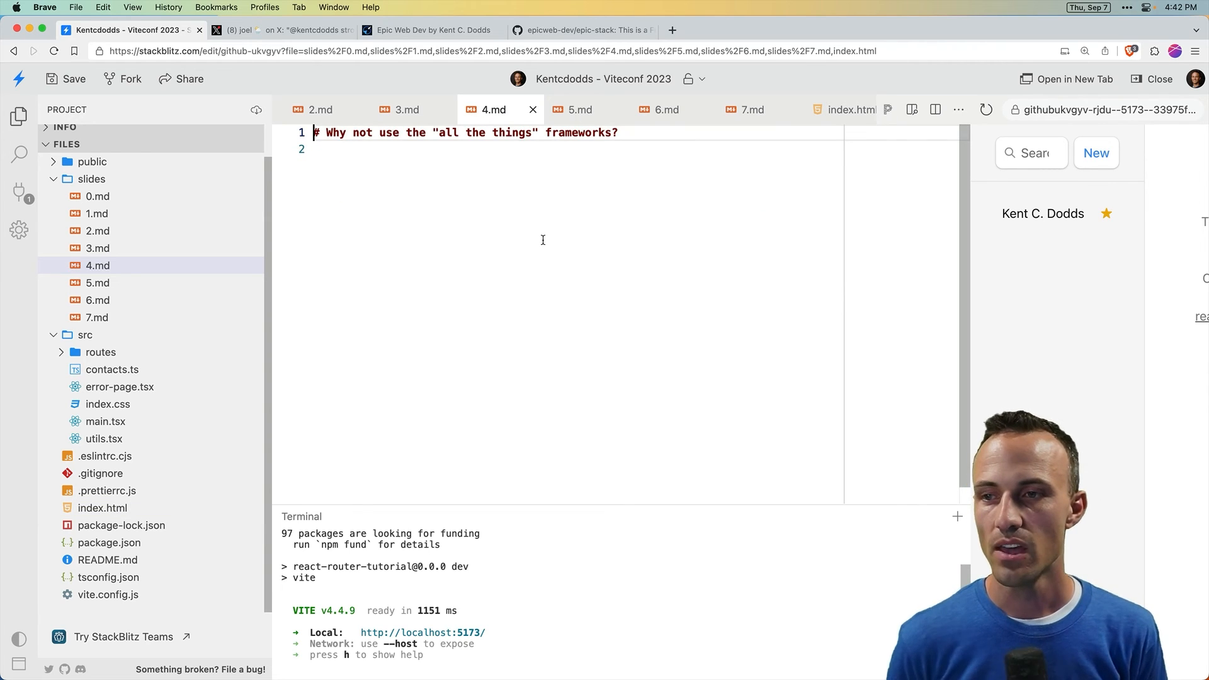
triple_click(466, 132)
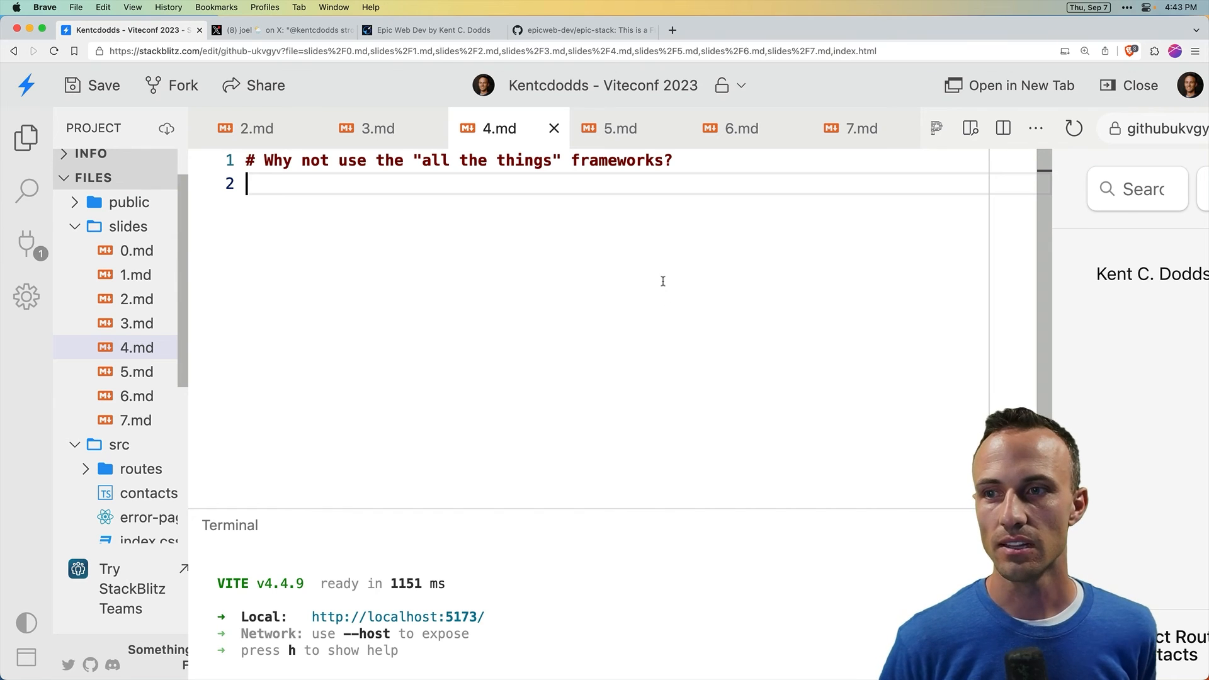
mouse_move(614, 234)
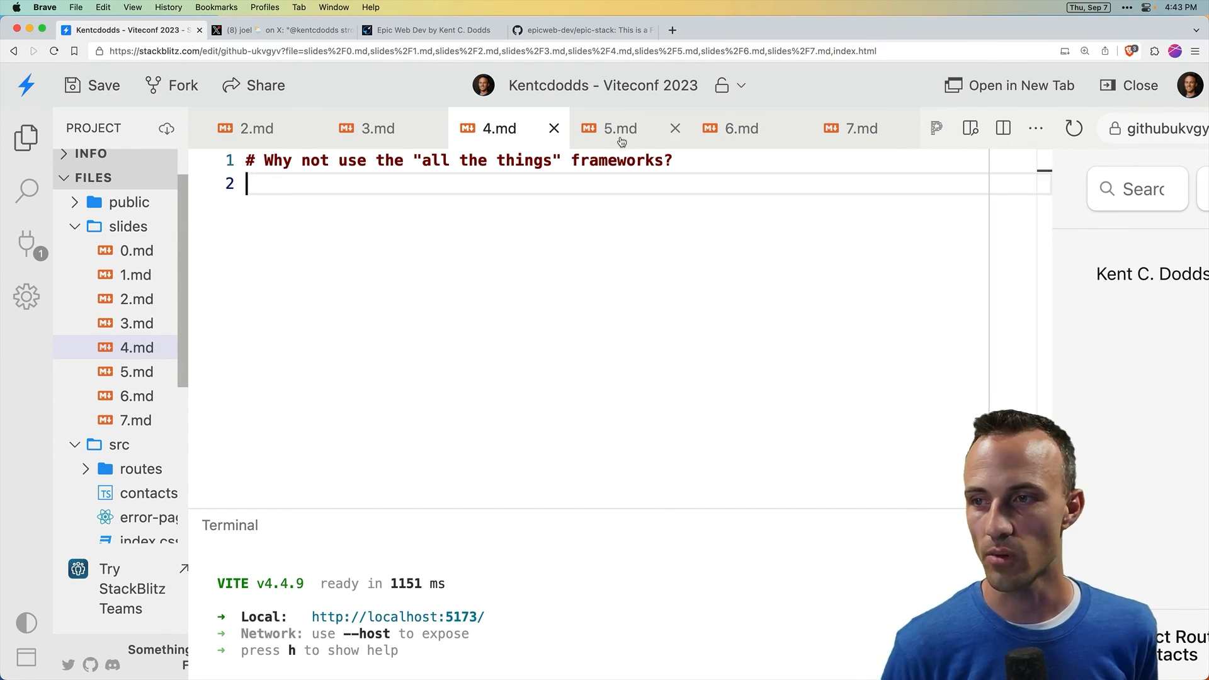
left_click(620, 129)
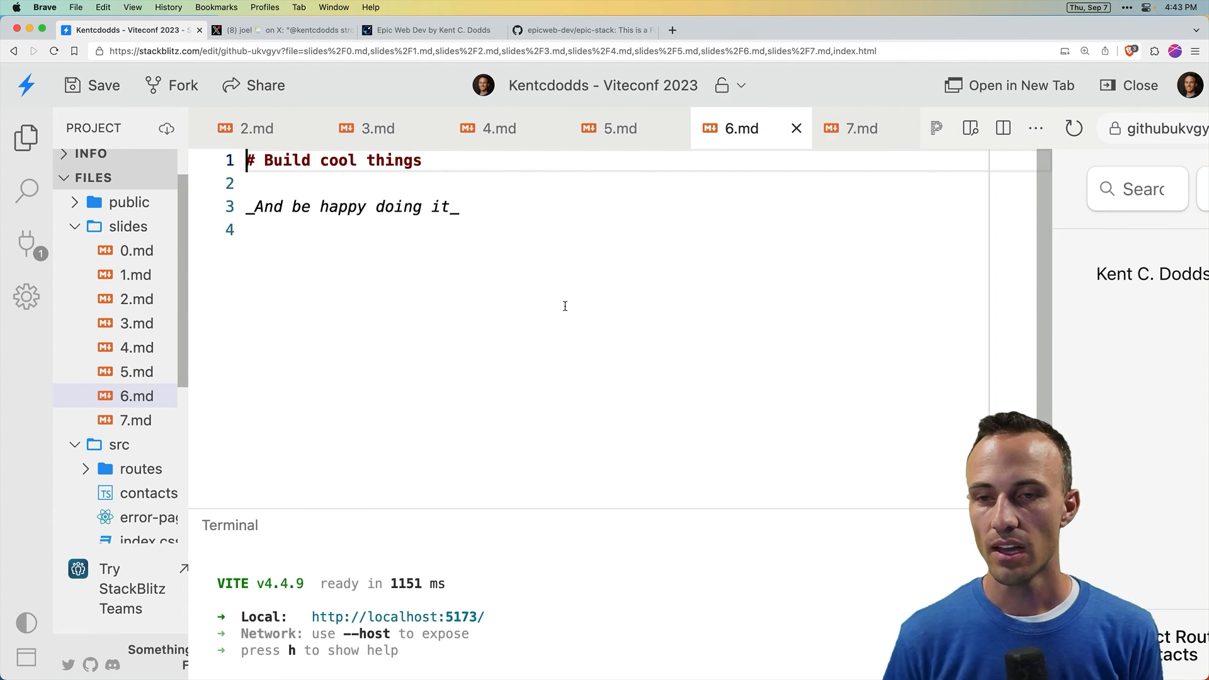
Step: Select the 'Build cool things' slide text, then show the closing Thank you slide
key("cmd+a")
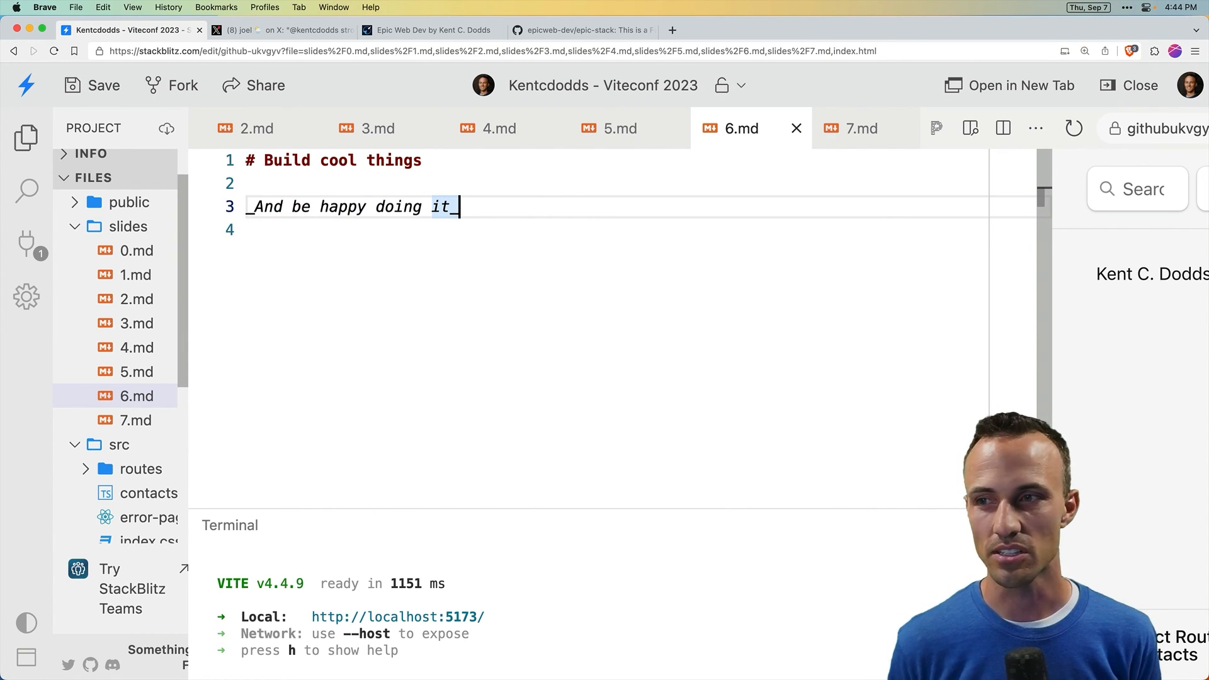
left_click(848, 129)
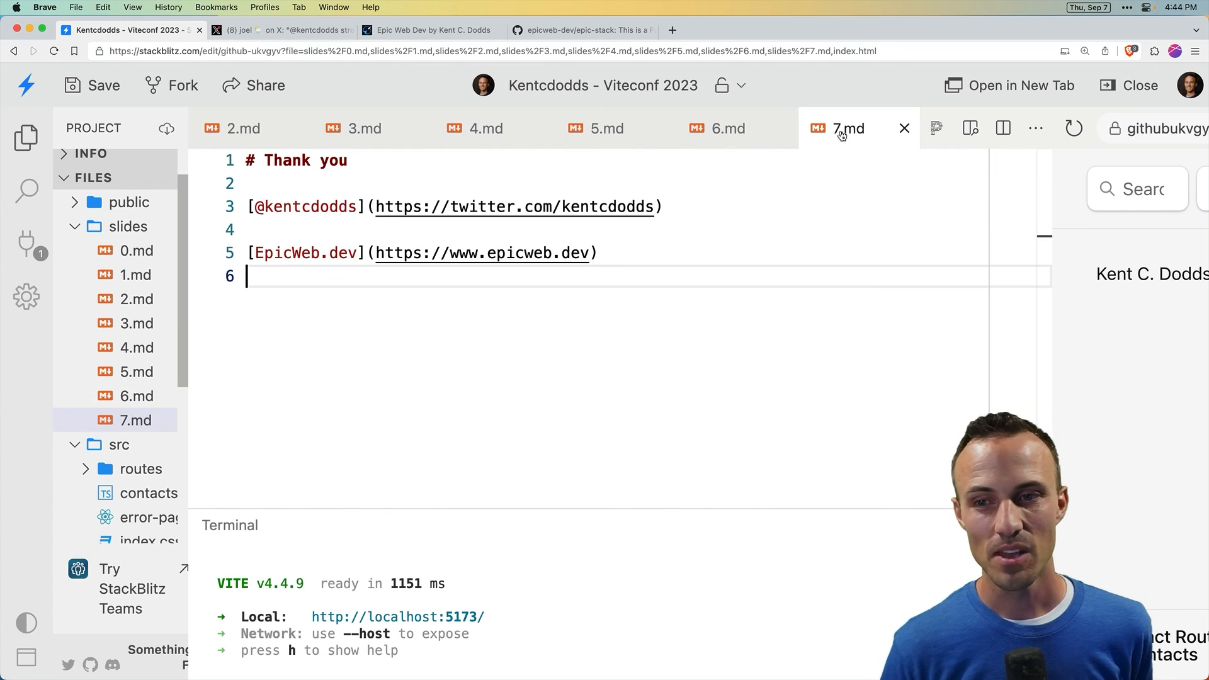